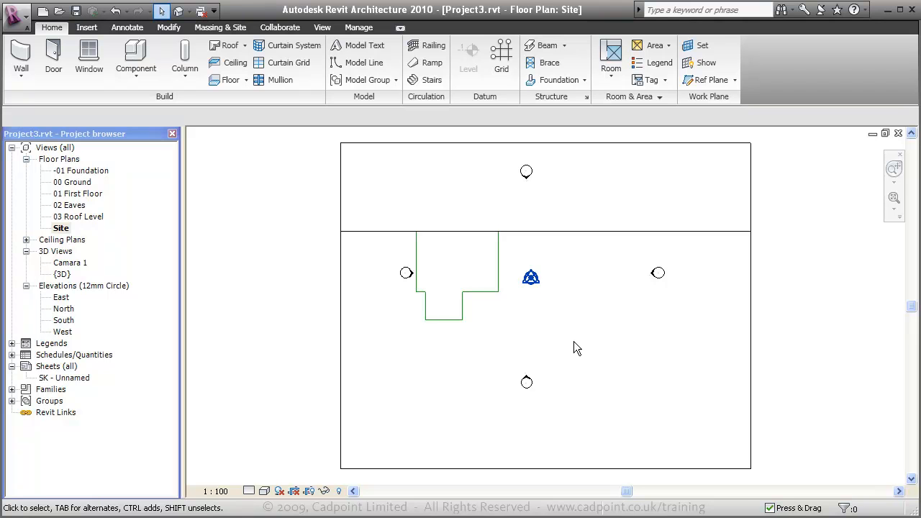
pyautogui.moveTo(397, 352)
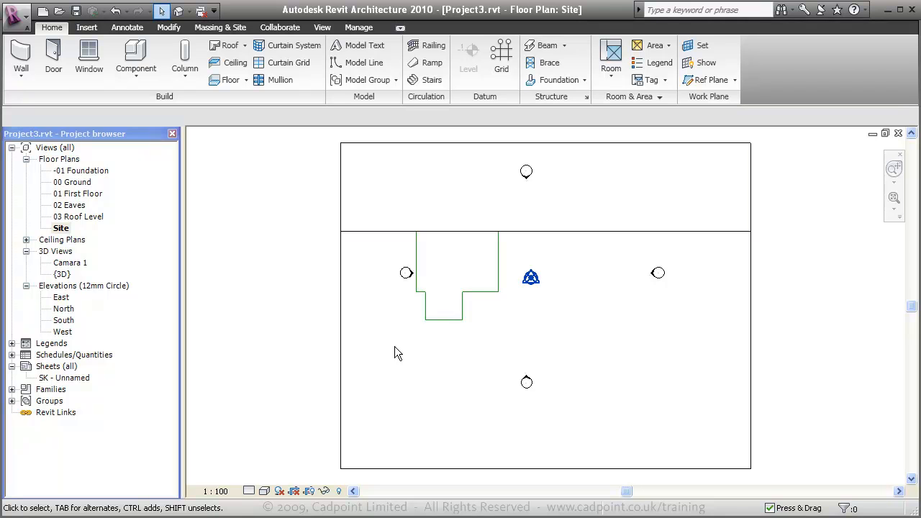
pyautogui.moveTo(441, 322)
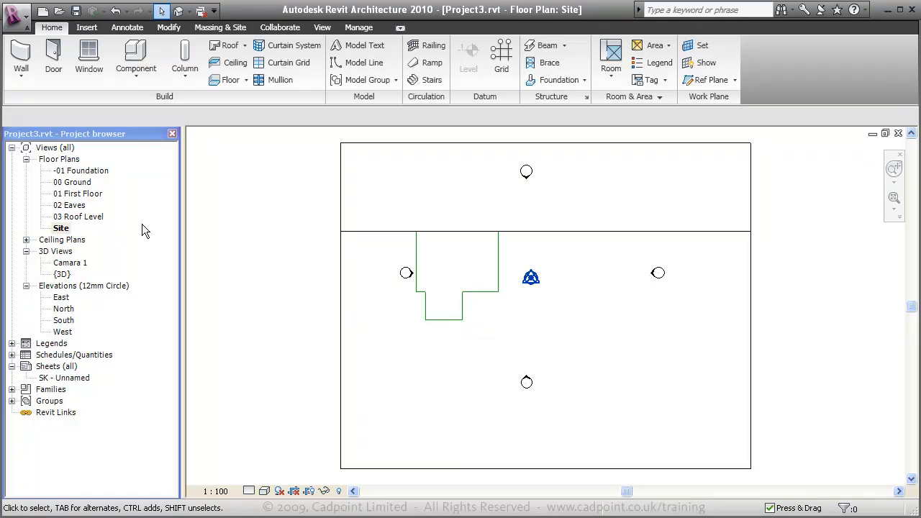
# Step: On 00 Ground, create Concept 300mm walls to 02 Eaves by picking the footprint outline lines
pyautogui.doubleClick(75, 182)
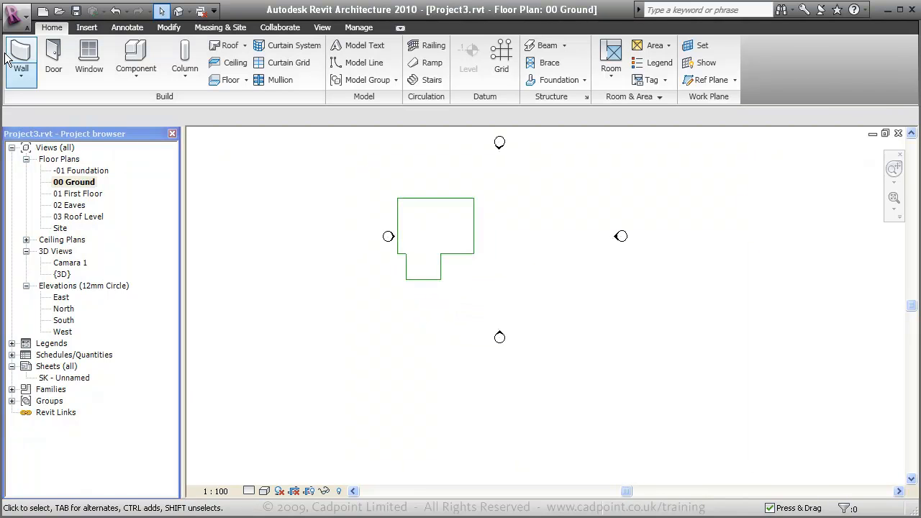
pyautogui.click(11, 58)
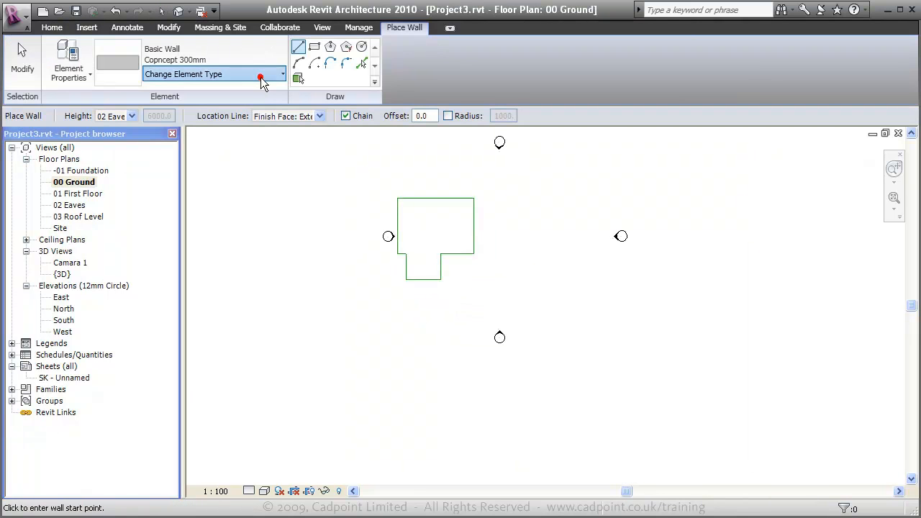
pyautogui.click(281, 75)
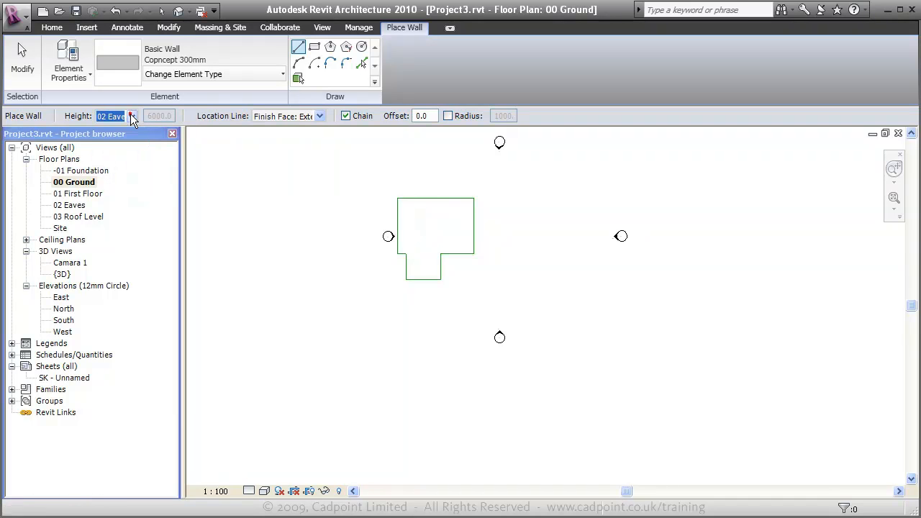
pyautogui.click(320, 115)
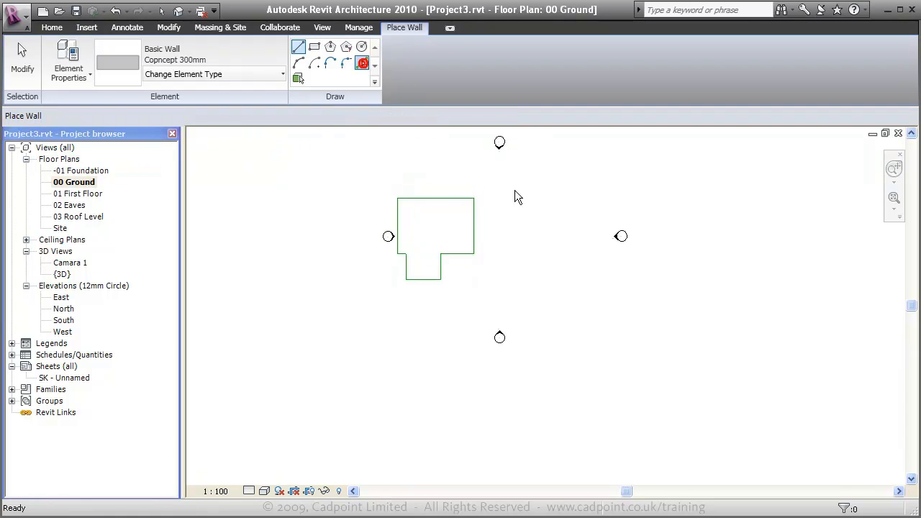
pyautogui.click(363, 63)
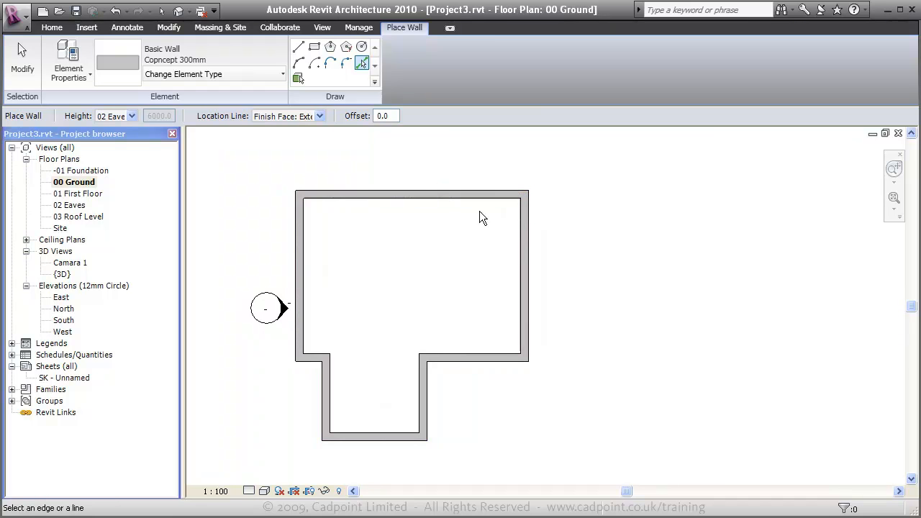
pyautogui.moveTo(550, 241)
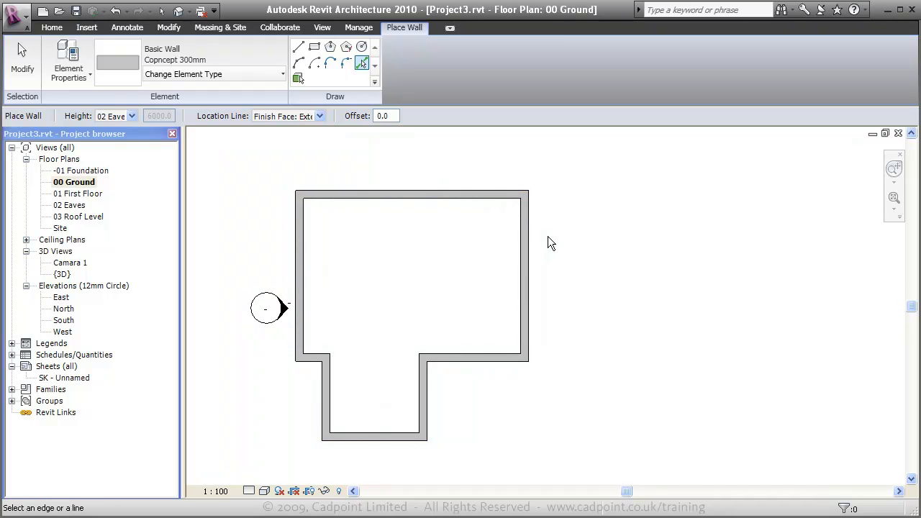
pyautogui.moveTo(345, 301)
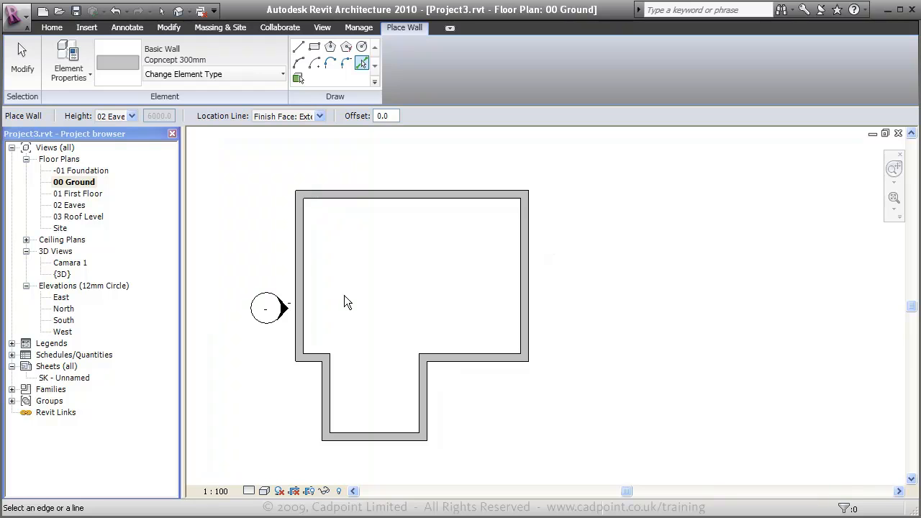
# Step: Check the walls in {3D}, then place a Concept ExtDbl door north and a Concept ExtSgl door south
pyautogui.doubleClick(62, 274)
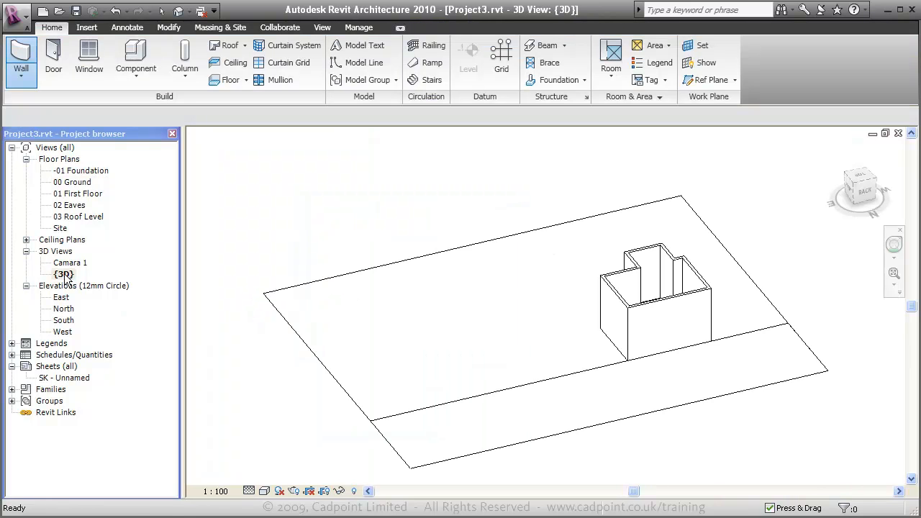
pyautogui.moveTo(723, 319)
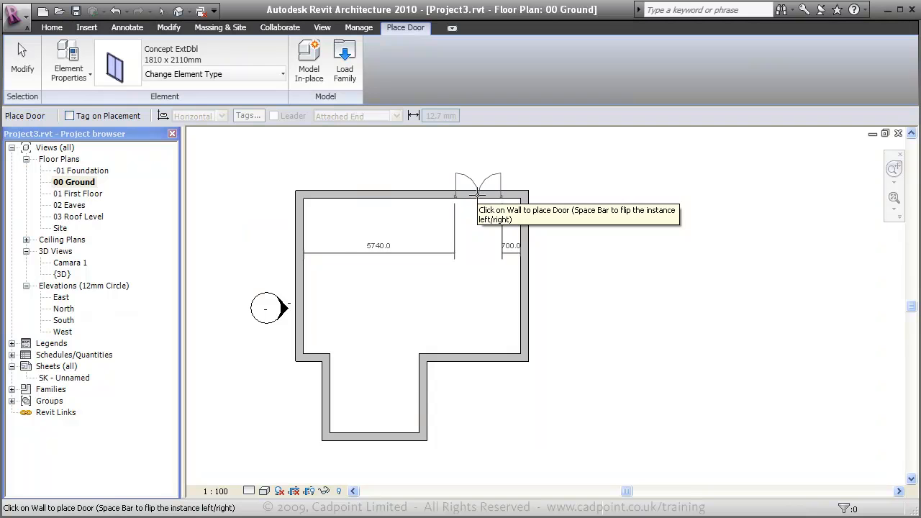
pyautogui.moveTo(469, 194)
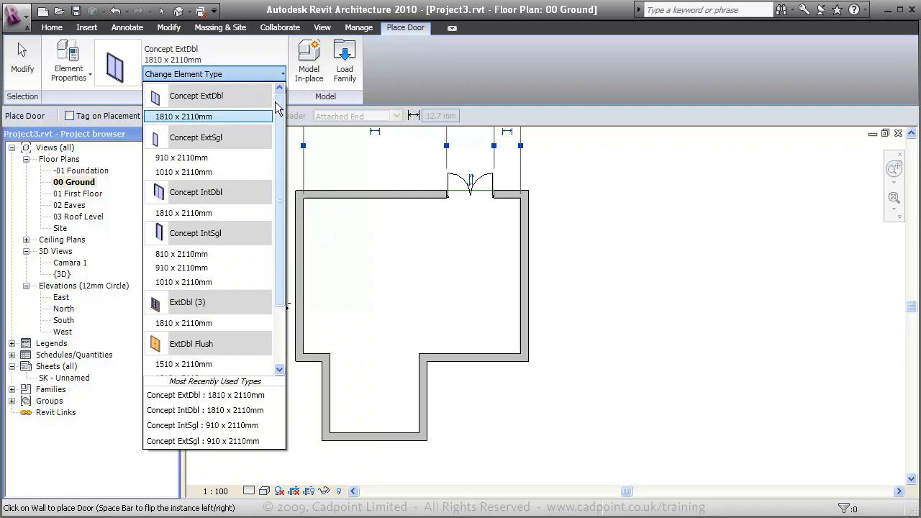
pyautogui.click(184, 171)
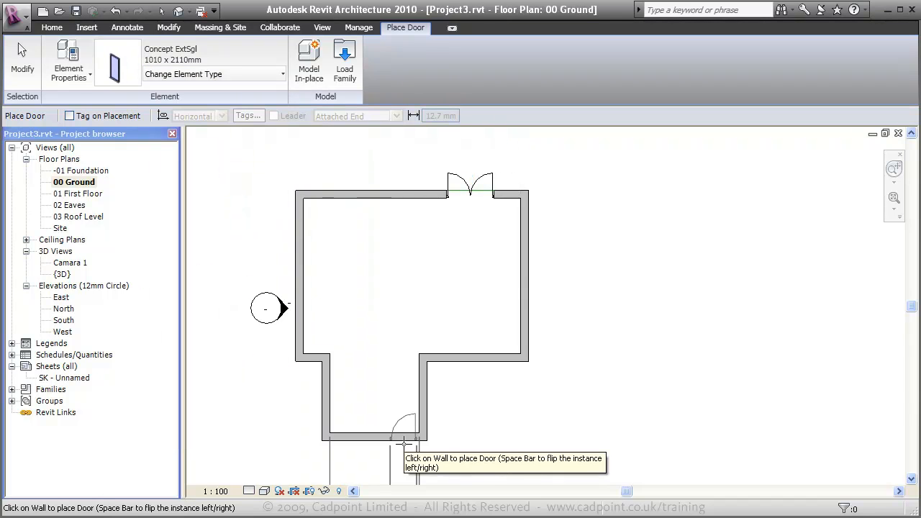
pyautogui.moveTo(400, 435)
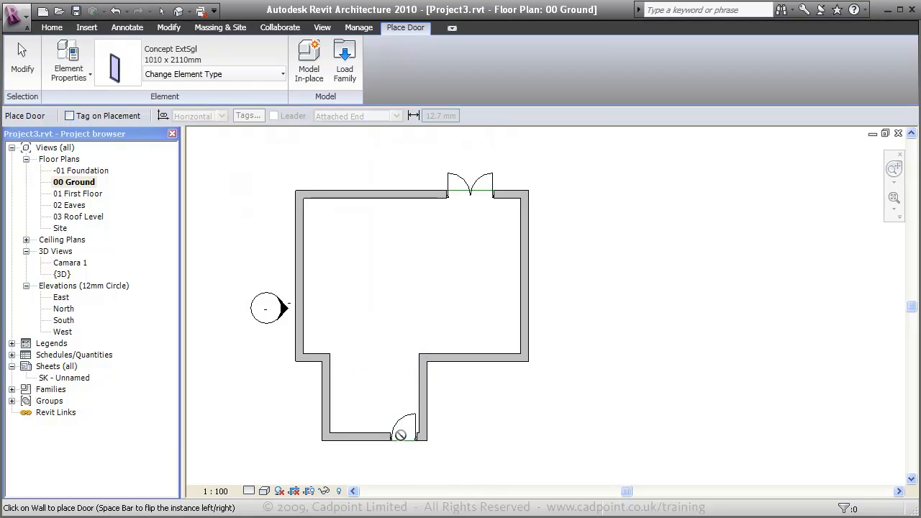
pyautogui.click(52, 28)
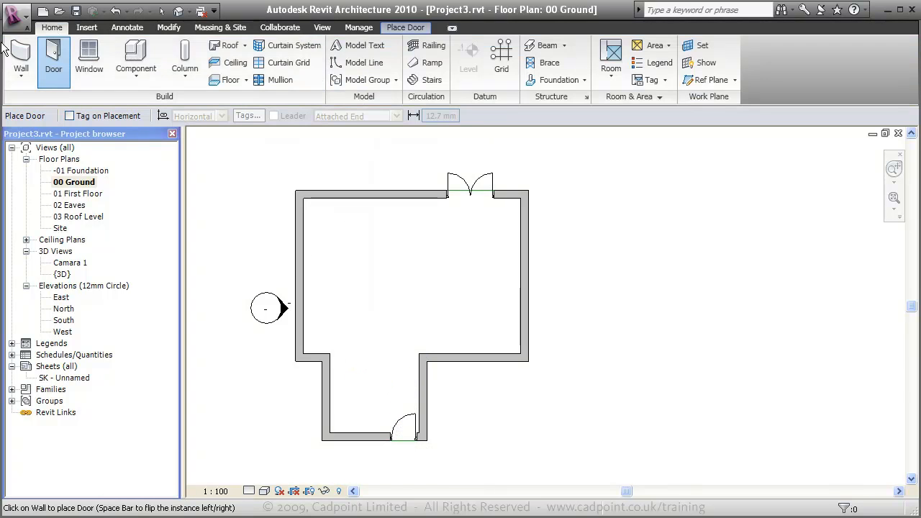
# Step: Place Concept - Plain Sgl windows in the bottom wall, one left of the door and one near the corner
pyautogui.click(89, 57)
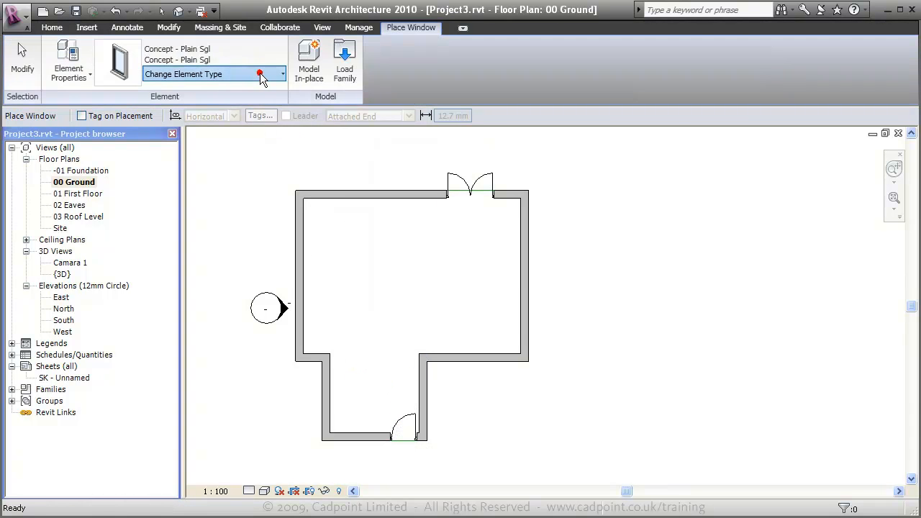
pyautogui.click(280, 75)
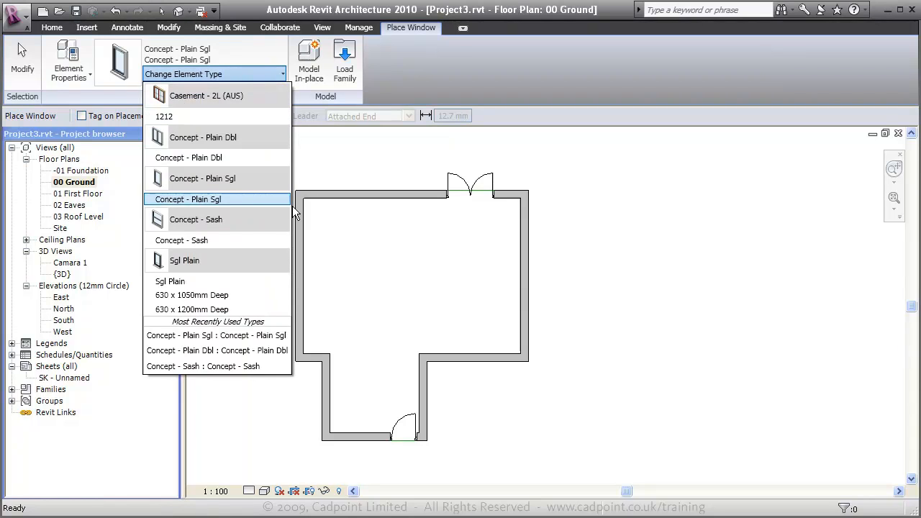
pyautogui.click(188, 198)
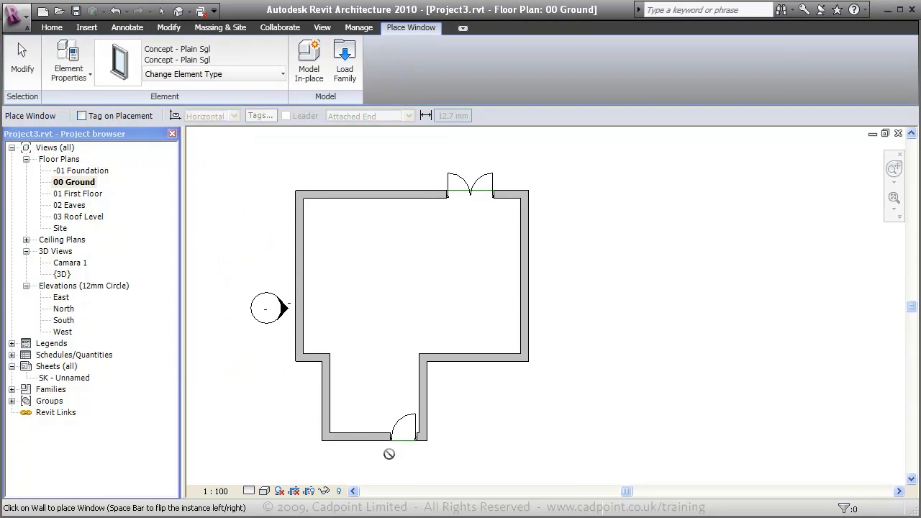
pyautogui.click(351, 437)
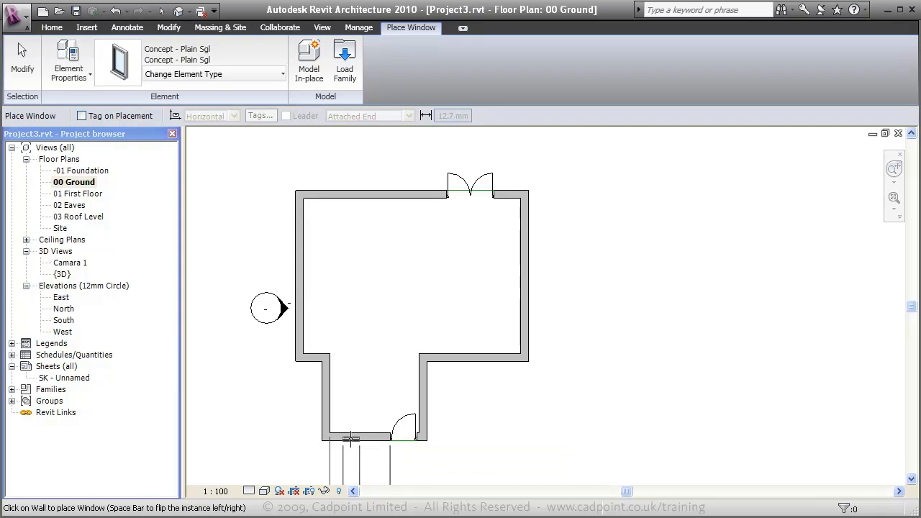
pyautogui.moveTo(353, 444)
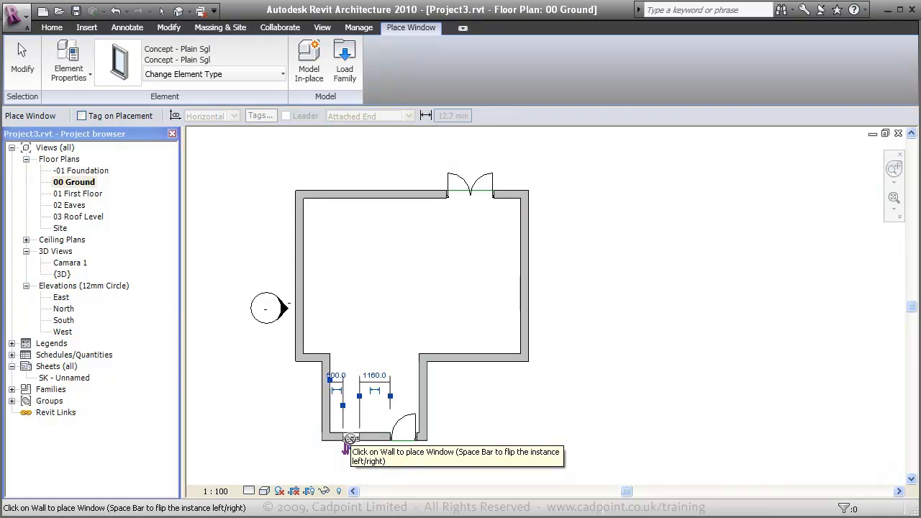
pyautogui.click(213, 74)
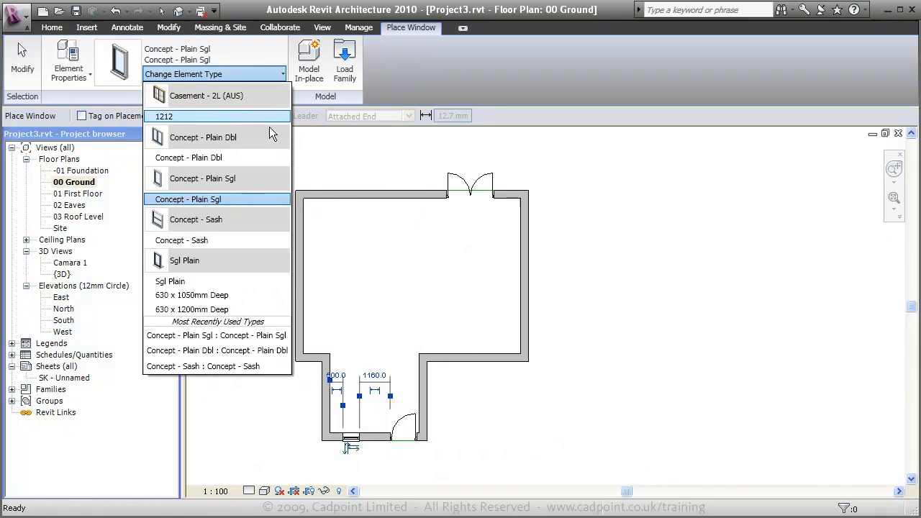
# Step: Place a Plain Dbl window with its corner offset set to 900 and select the left-wall window
pyautogui.click(203, 136)
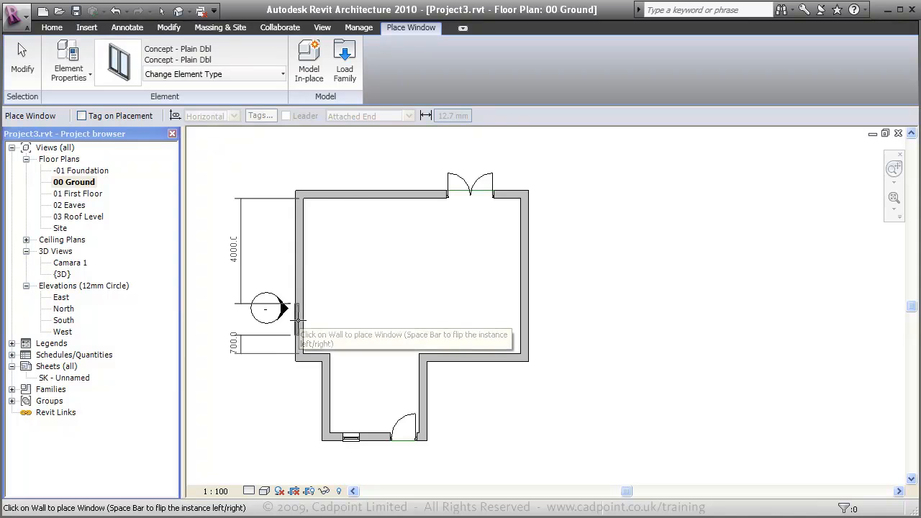
pyautogui.moveTo(295, 251)
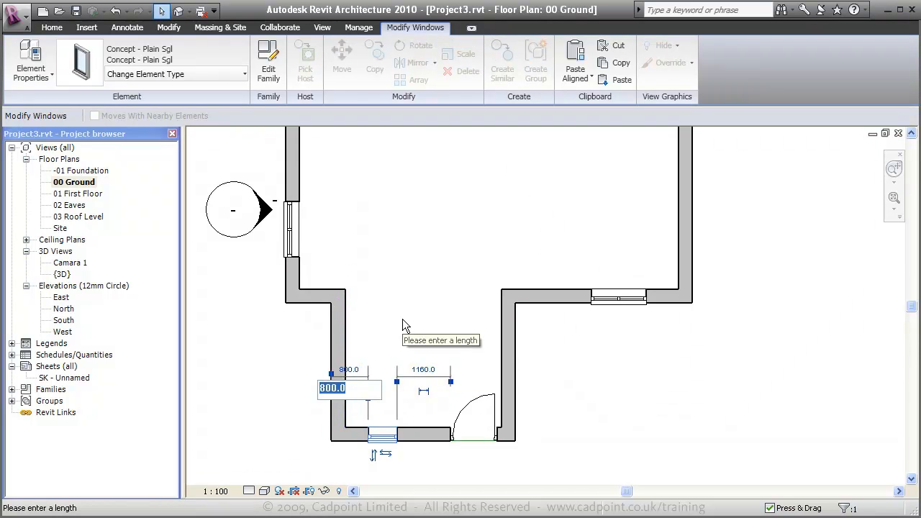
pyautogui.write('9')
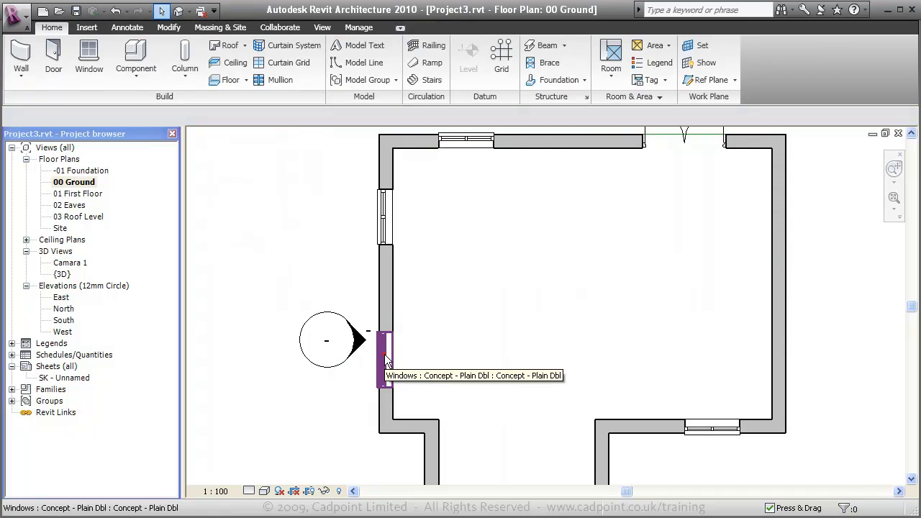
pyautogui.click(385, 357)
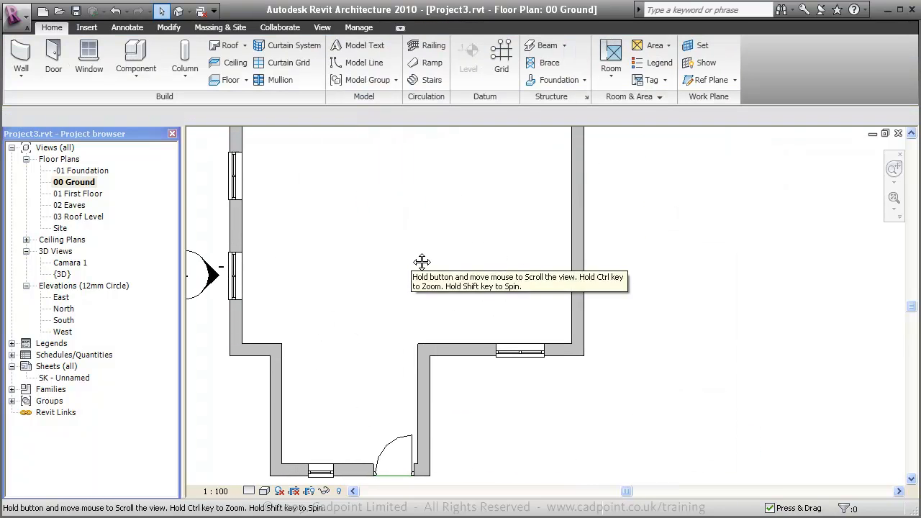
# Step: Start an Aligned dimension from Annotate and dismiss the constrained-dimension warning
pyautogui.click(127, 27)
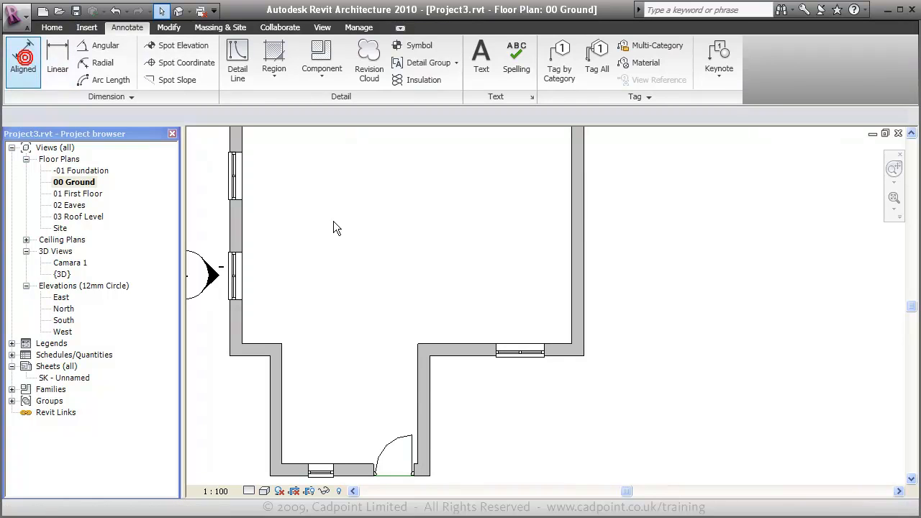
pyautogui.click(23, 58)
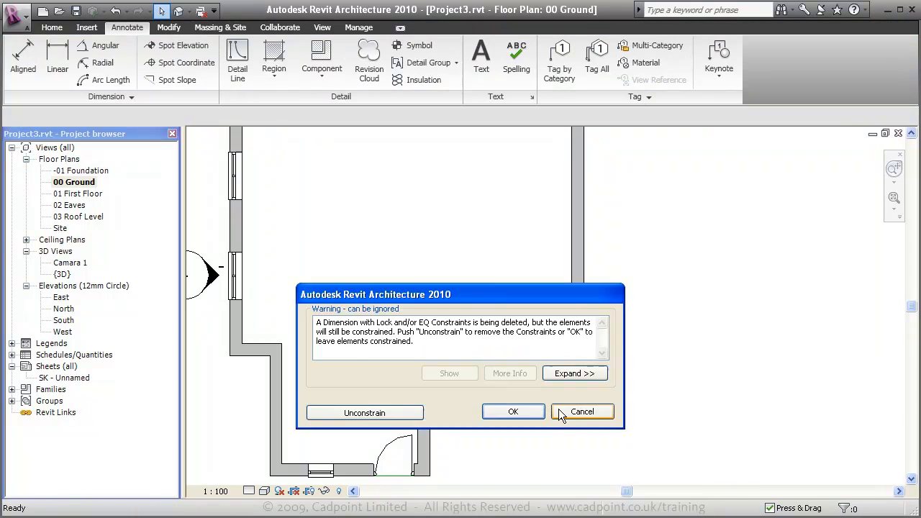
pyautogui.click(513, 412)
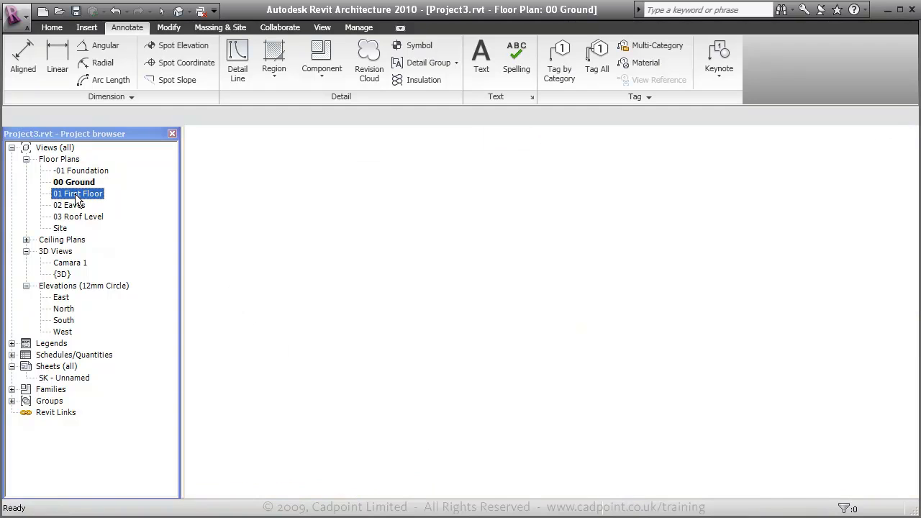
# Step: On 01 First Floor, place windows along the upper exterior wall with the Window tool
pyautogui.doubleClick(77, 193)
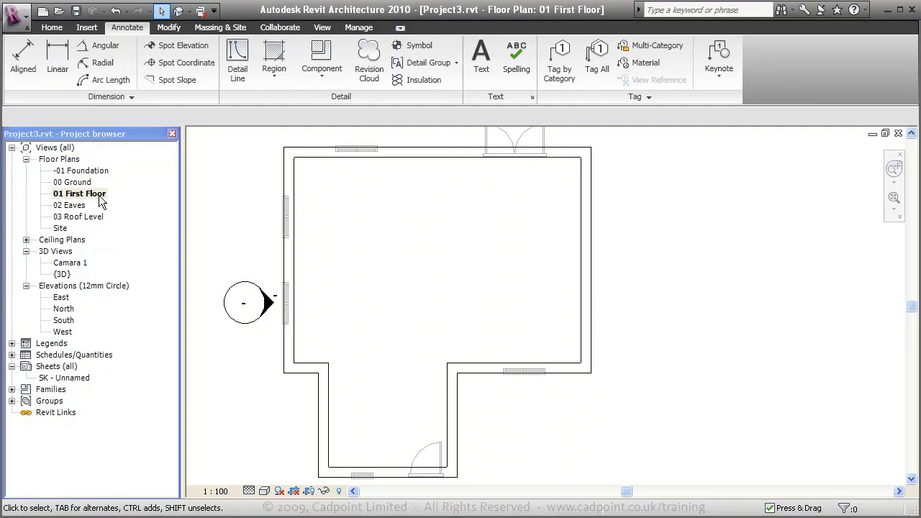
pyautogui.moveTo(602, 270)
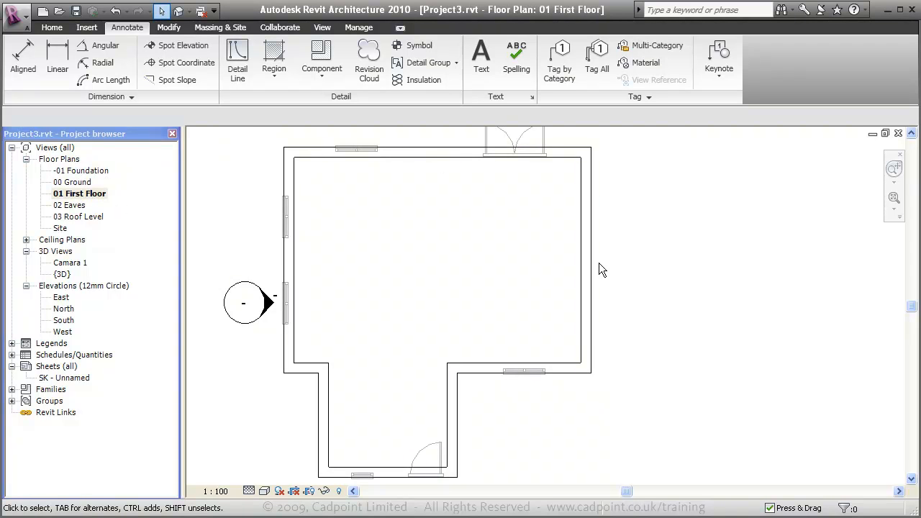
pyautogui.moveTo(144, 115)
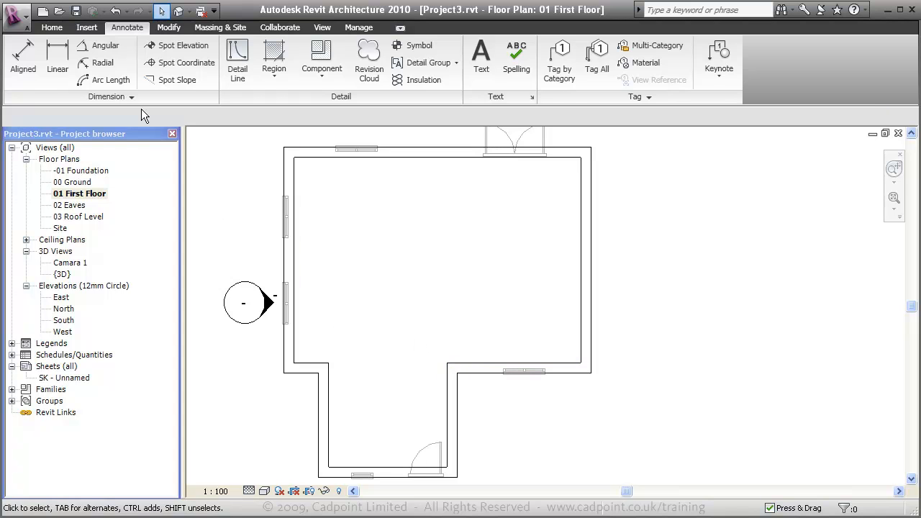
pyautogui.click(52, 27)
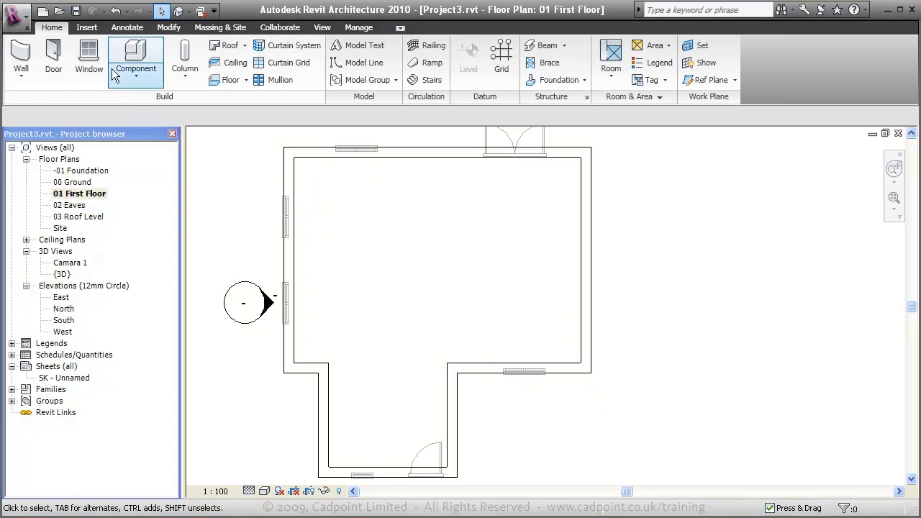
pyautogui.click(89, 56)
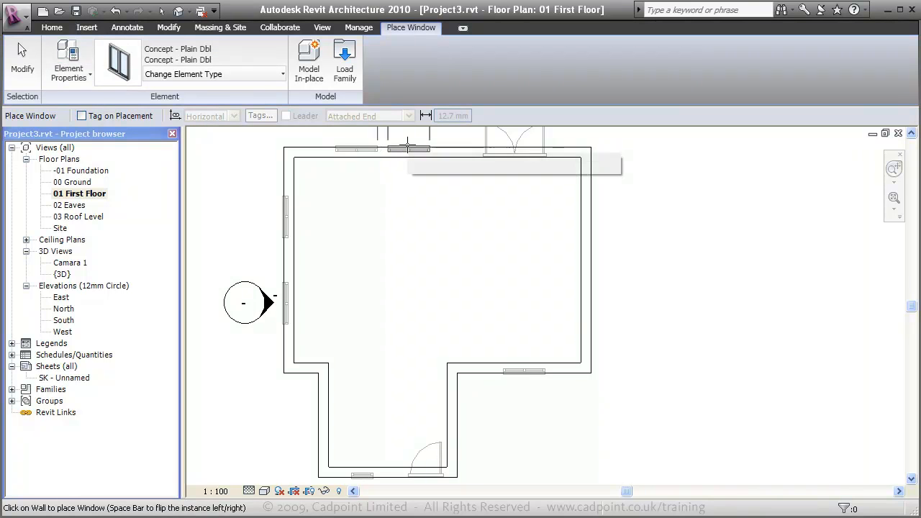
pyautogui.click(474, 148)
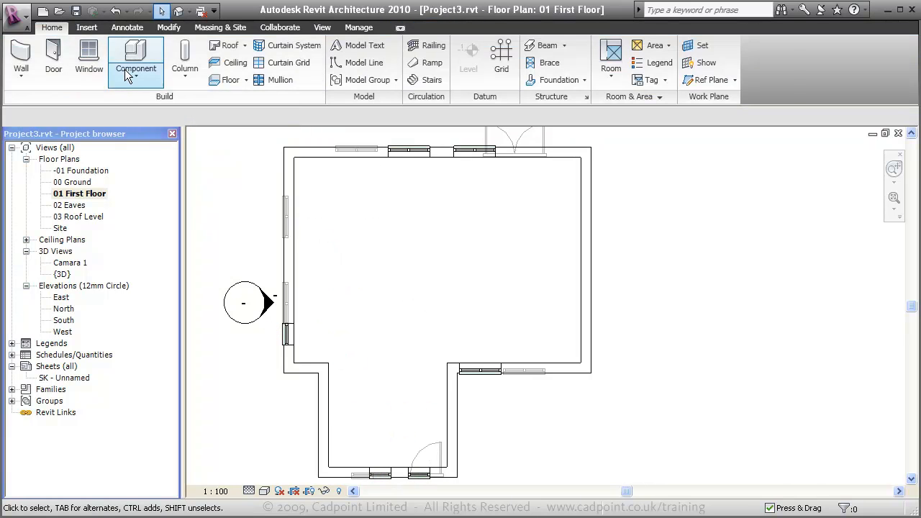
# Step: Align the top-wall first-floor window to ground-floor openings using Modify > Align references
pyautogui.click(168, 28)
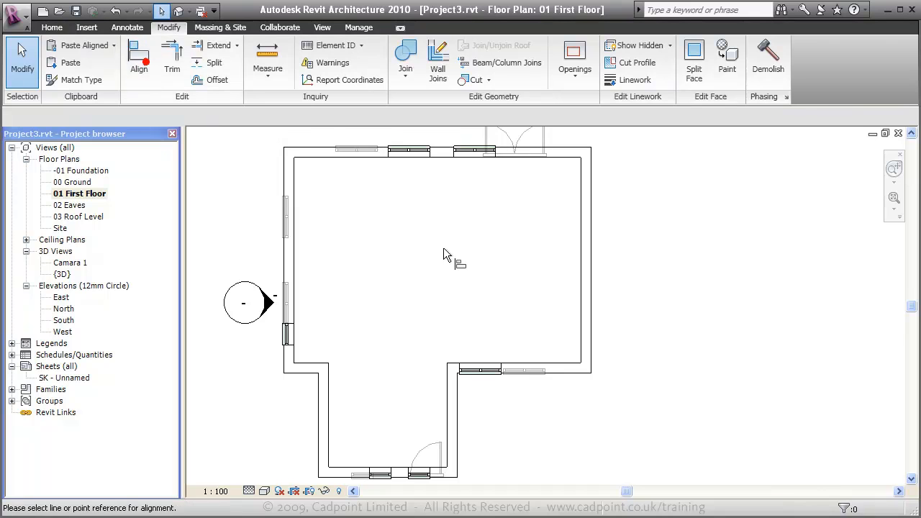
pyautogui.click(138, 58)
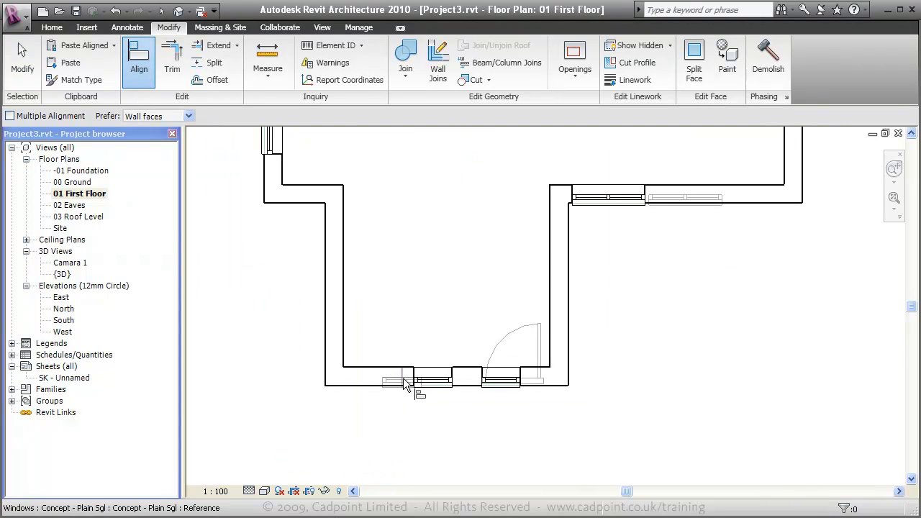
pyautogui.click(403, 377)
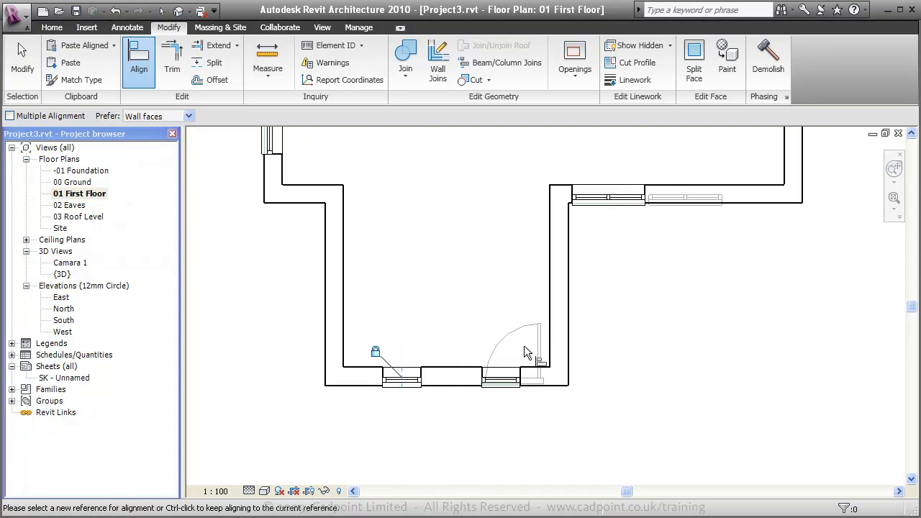
pyautogui.click(504, 377)
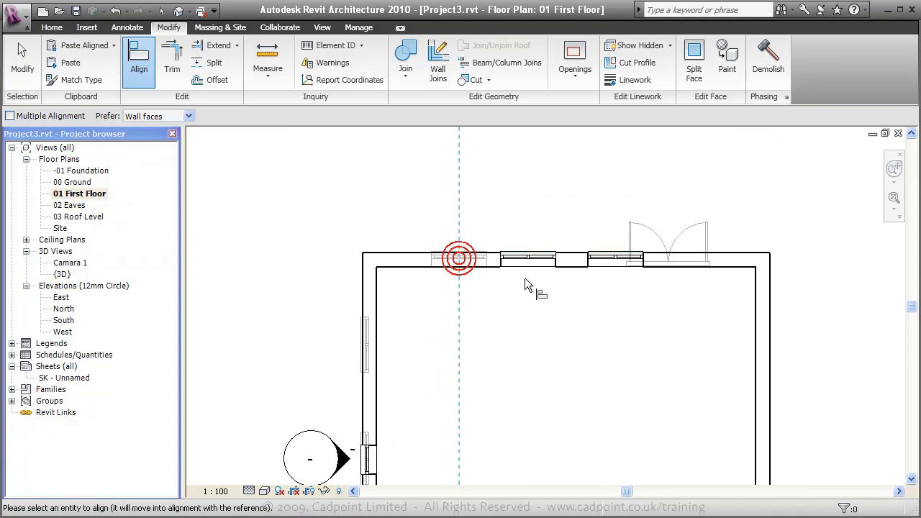
pyautogui.click(457, 257)
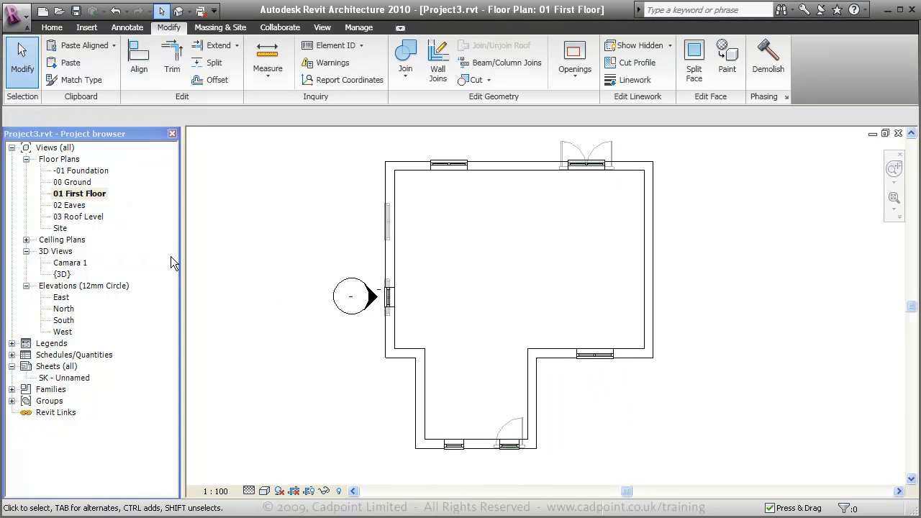
pyautogui.moveTo(89, 316)
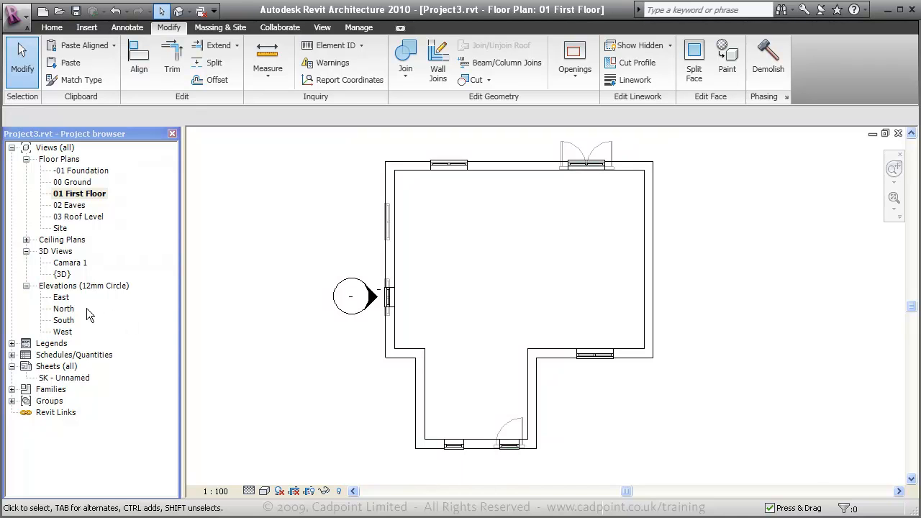
# Step: In the South elevation, reposition the lower right window by editing its offset dimension
pyautogui.doubleClick(63, 319)
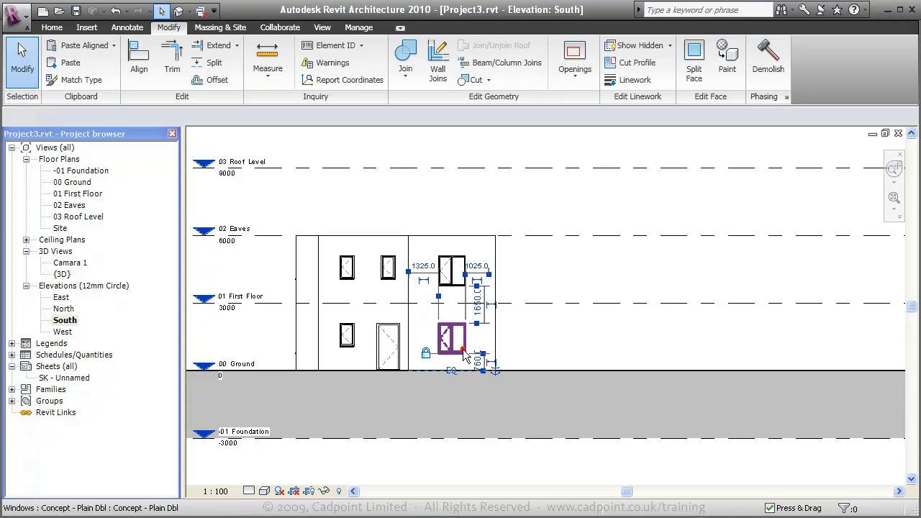
pyautogui.click(452, 338)
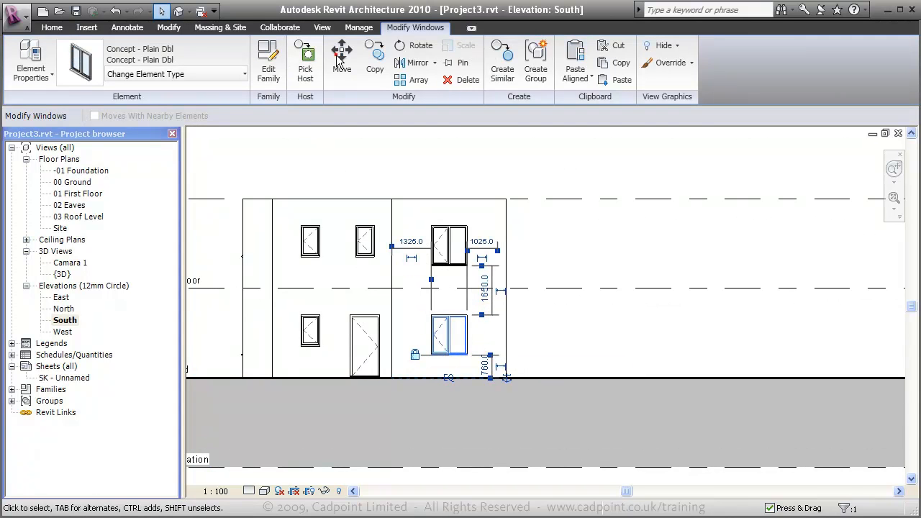
pyautogui.click(343, 58)
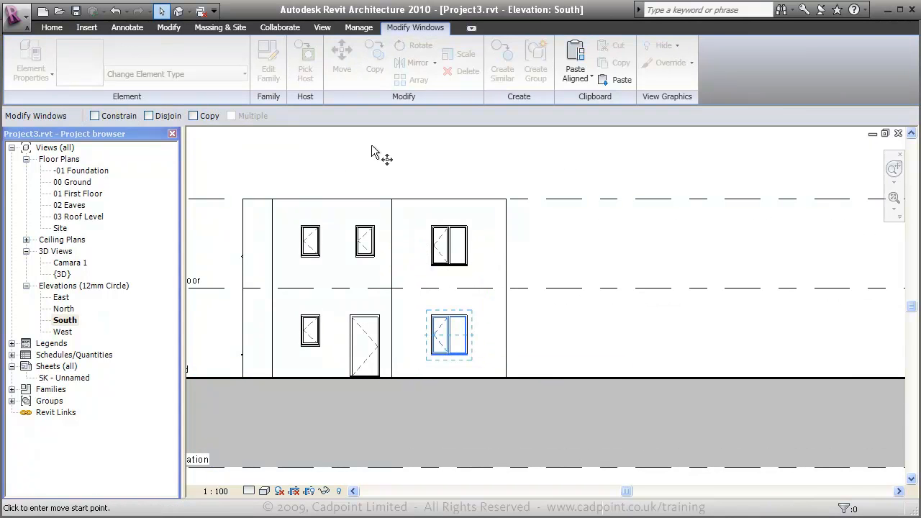
pyautogui.click(449, 334)
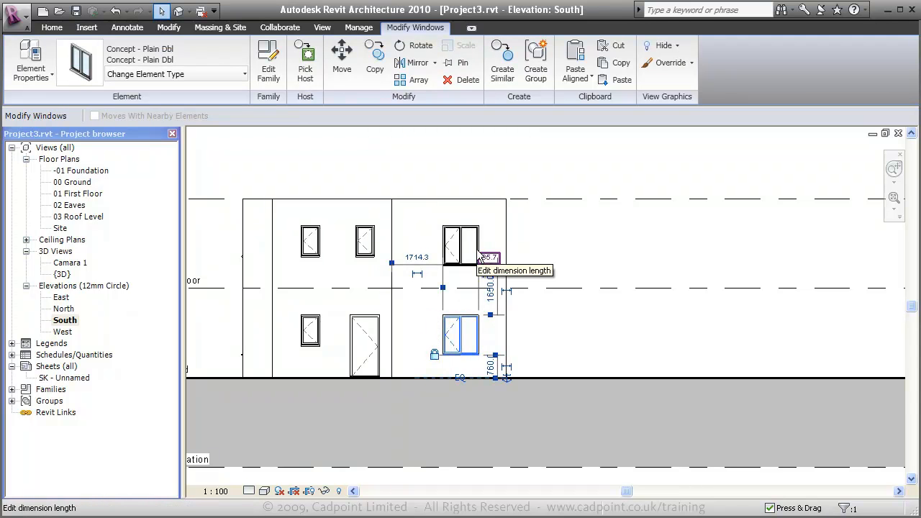
pyautogui.click(475, 161)
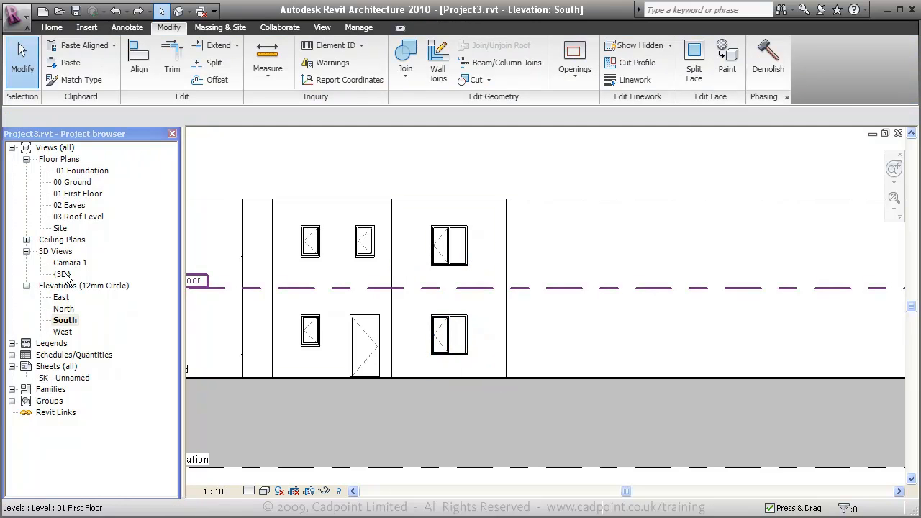
# Step: Show the whole two-storey house on its site in the {3D} view from above
pyautogui.doubleClick(64, 273)
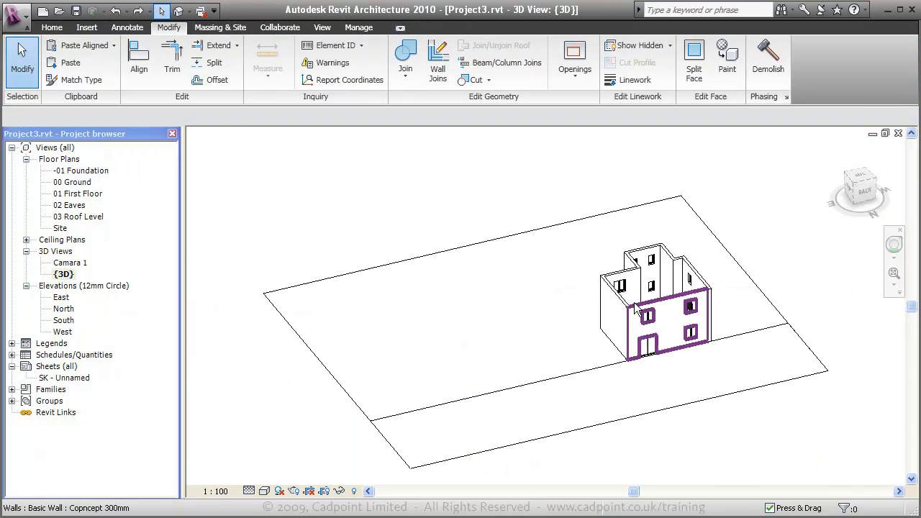
pyautogui.moveTo(633, 310); pyautogui.dragTo(449, 250)
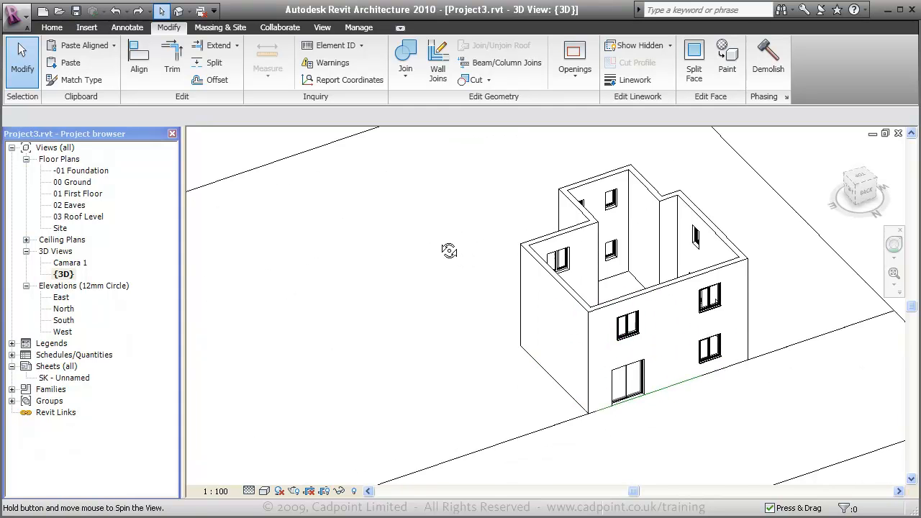
pyautogui.moveTo(449, 251); pyautogui.dragTo(324, 176)
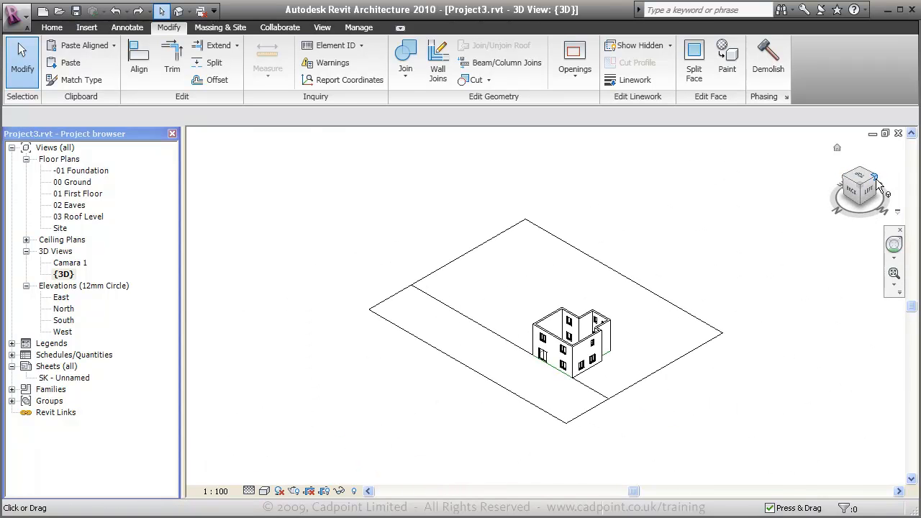
# Step: On 00 Ground, draw Basic Wall: Copncept 100mm partitions ending at the lower wall's midpoint
pyautogui.click(72, 182)
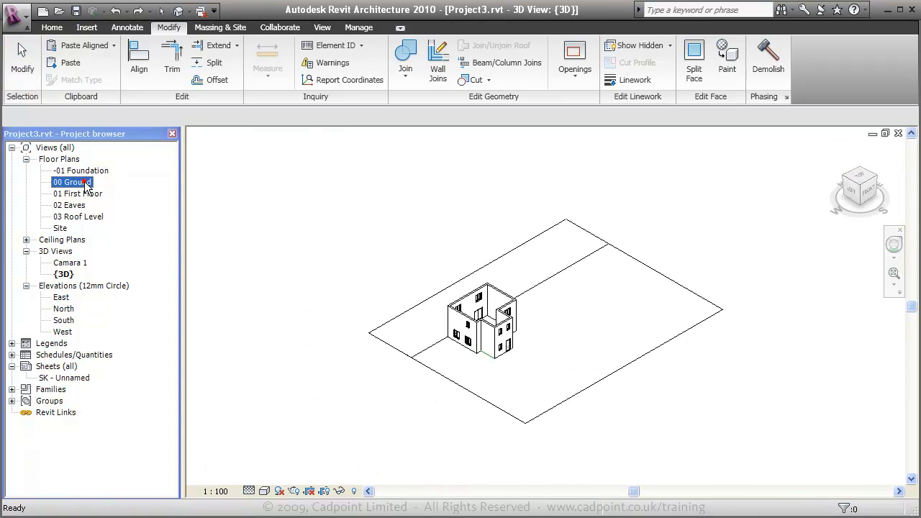
pyautogui.doubleClick(72, 182)
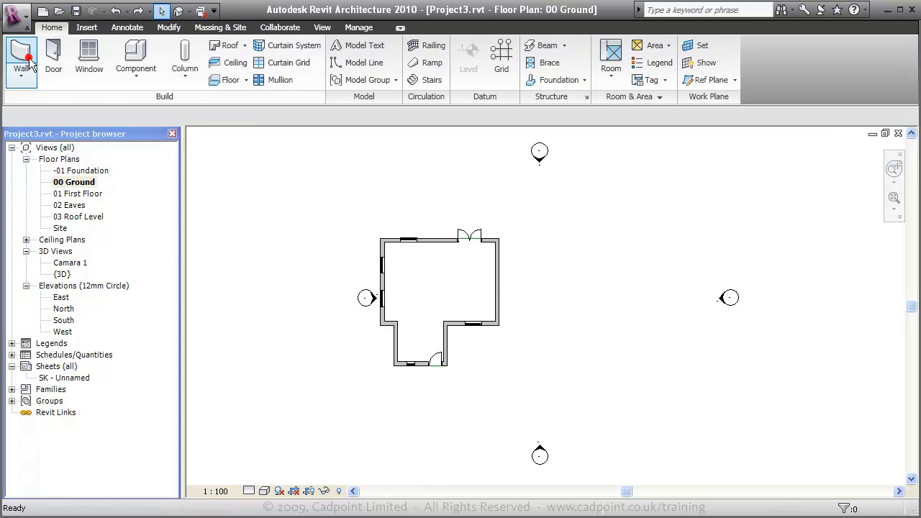
pyautogui.click(20, 57)
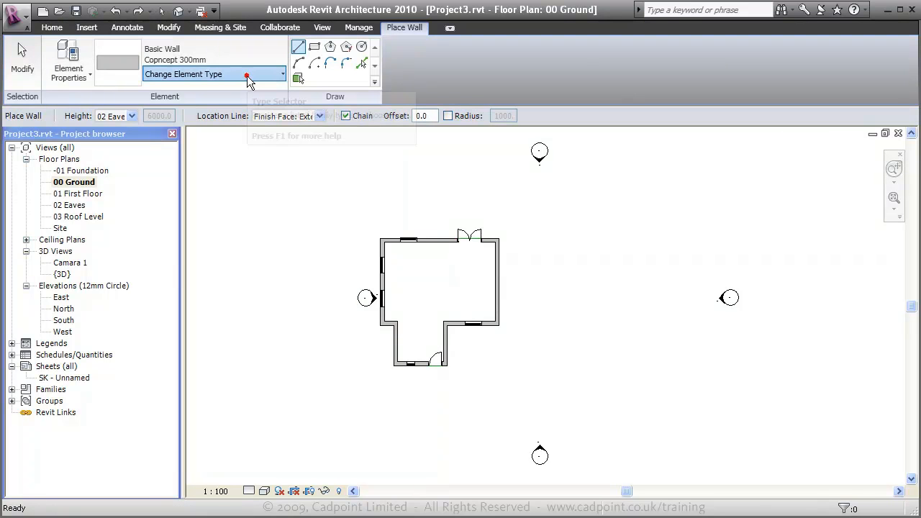
pyautogui.click(282, 74)
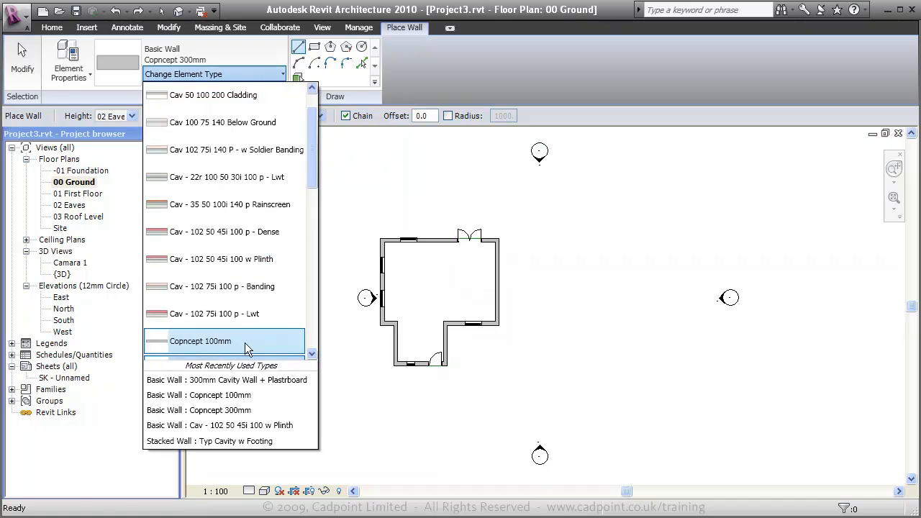
pyautogui.click(200, 340)
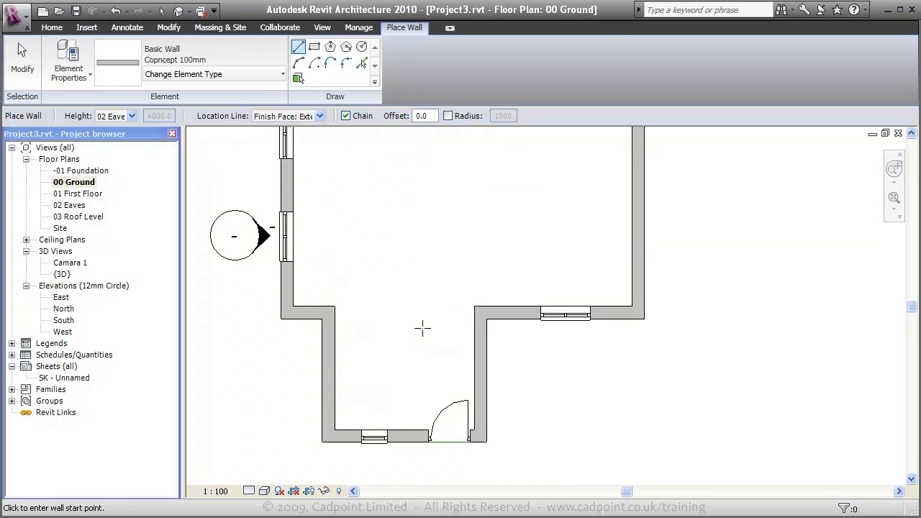
pyautogui.click(423, 311)
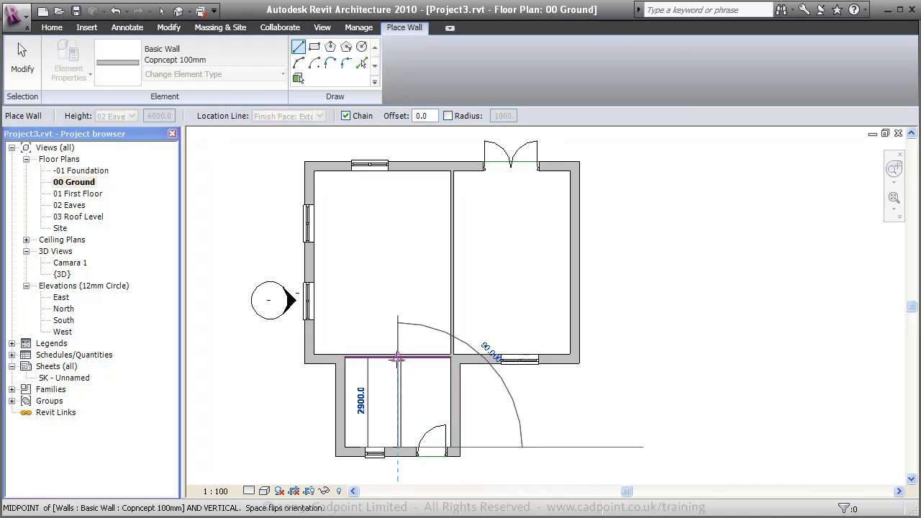
pyautogui.click(398, 353)
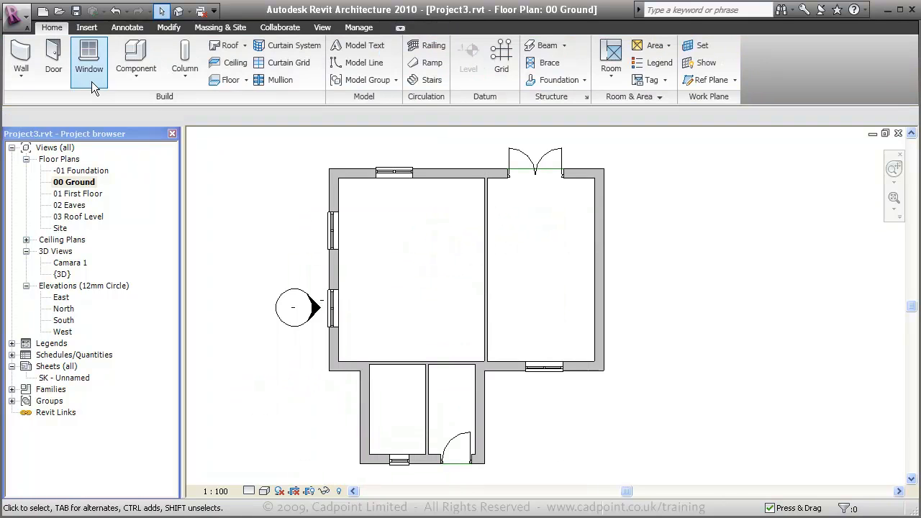
# Step: Place a Concept IntSgl door in the partition and a Concept IntDbl 1810 x 2110mm door, then move to 01 First Floor
pyautogui.click(52, 58)
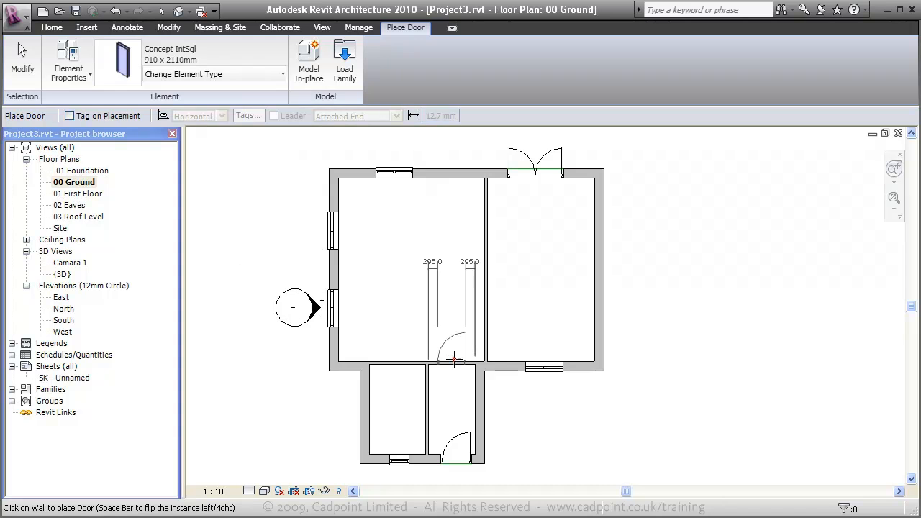
pyautogui.click(455, 368)
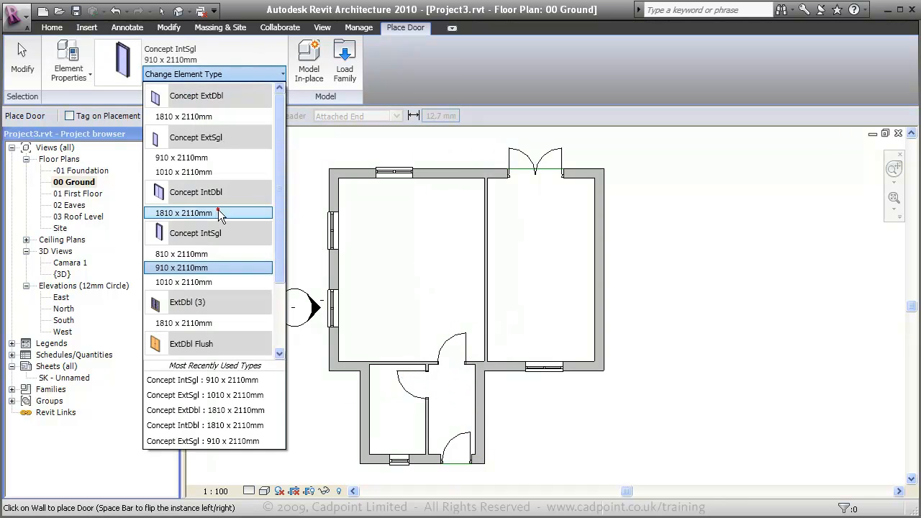
pyautogui.click(209, 213)
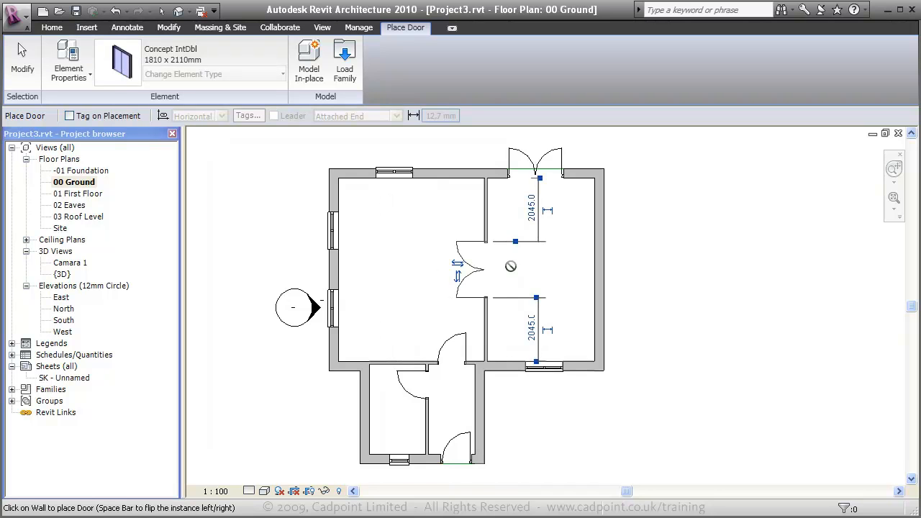
pyautogui.moveTo(280, 157)
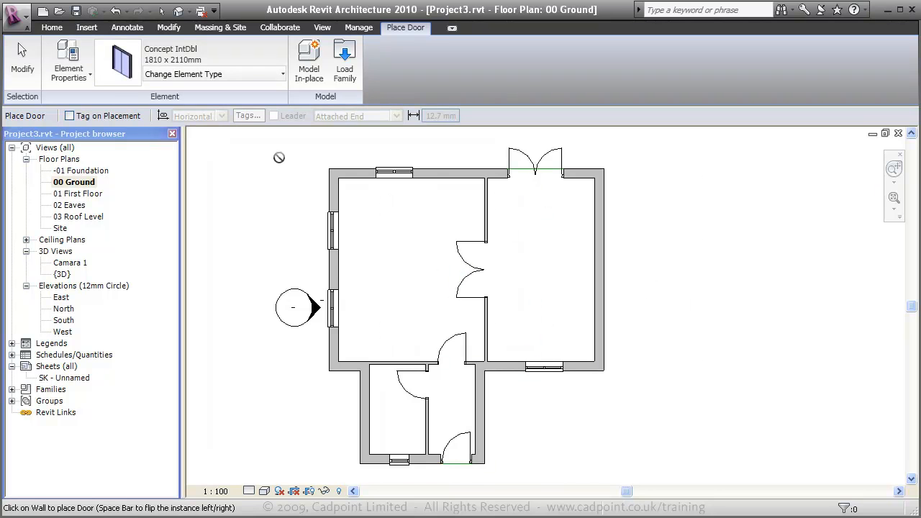
pyautogui.doubleClick(80, 193)
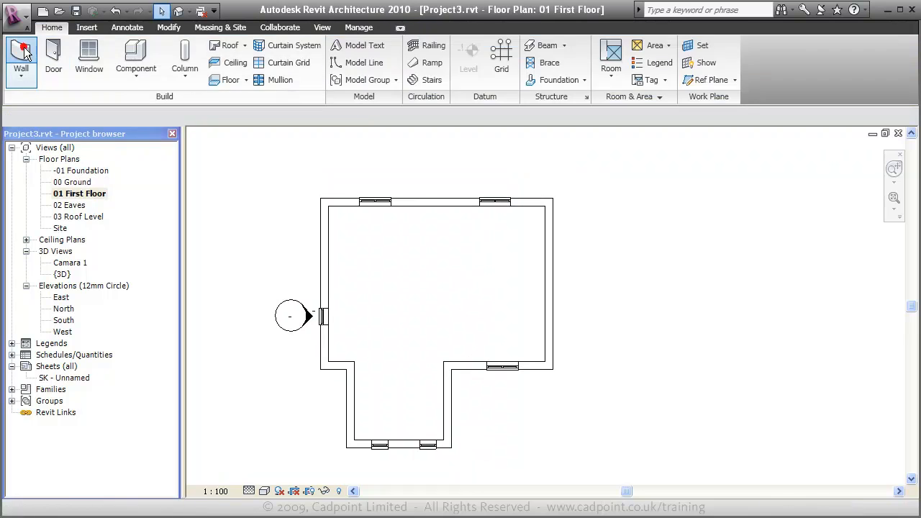
# Step: Draw Concept 100mm partitions: a horizontal wall to the east wall and a short vertical wall
pyautogui.click(20, 57)
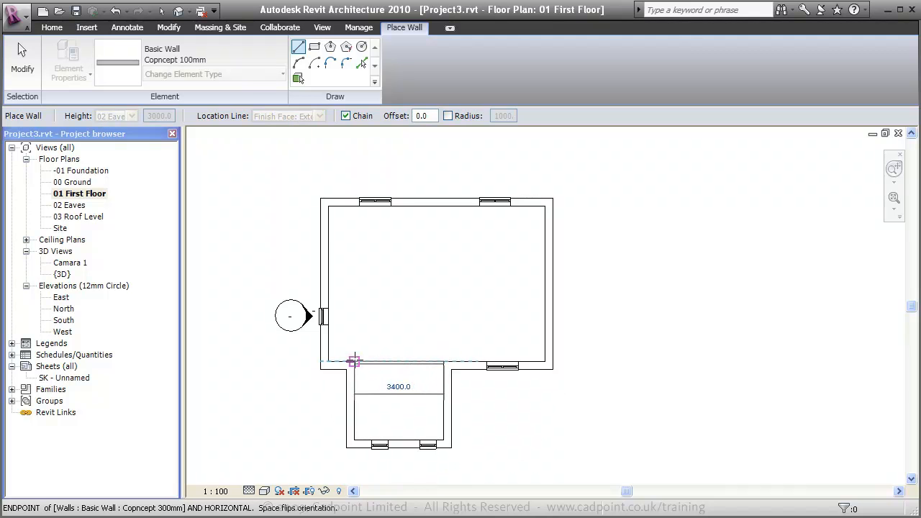
pyautogui.click(354, 361)
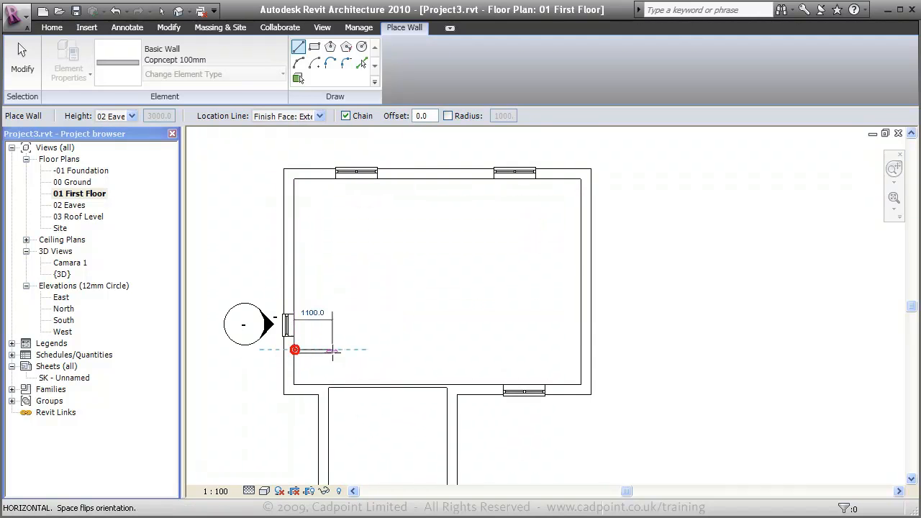
pyautogui.moveTo(400, 351)
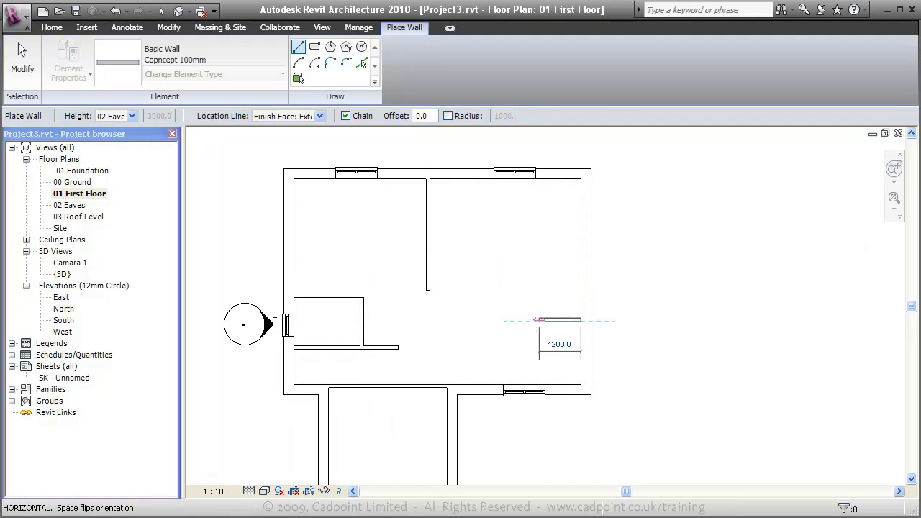
pyautogui.moveTo(488, 320)
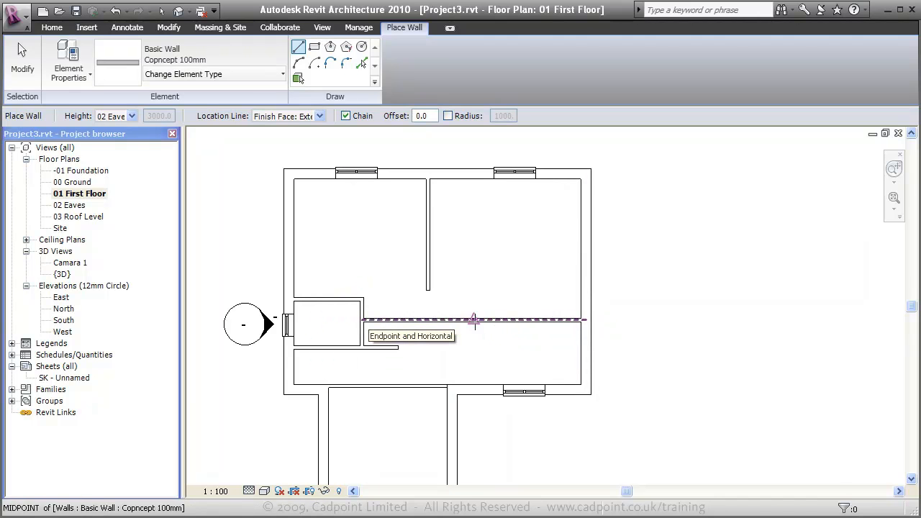
pyautogui.click(473, 319)
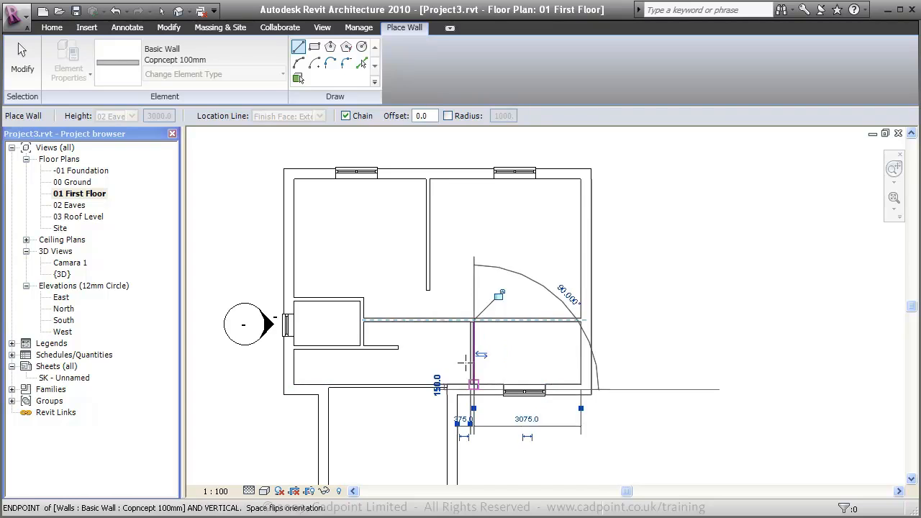
pyautogui.click(429, 293)
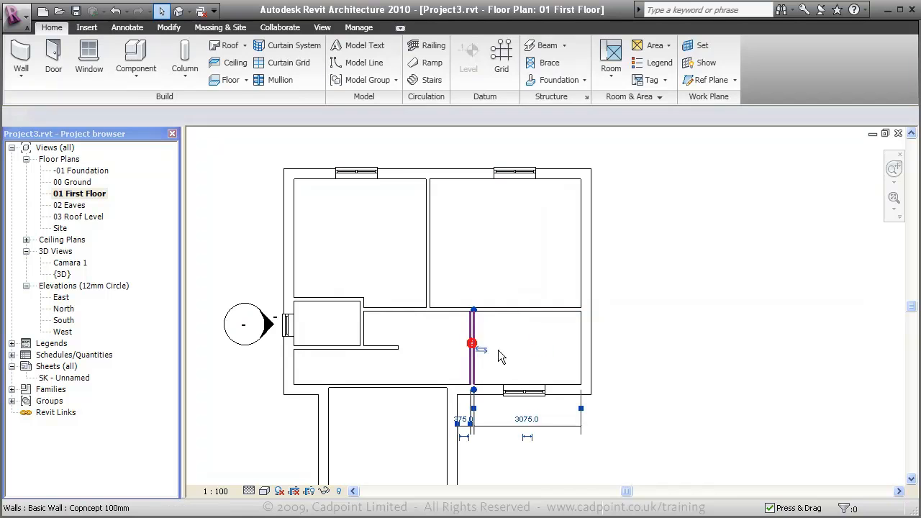
# Step: Trim away the overlapping piece of interior partition at the junction with Modify > Trim
pyautogui.click(526, 419)
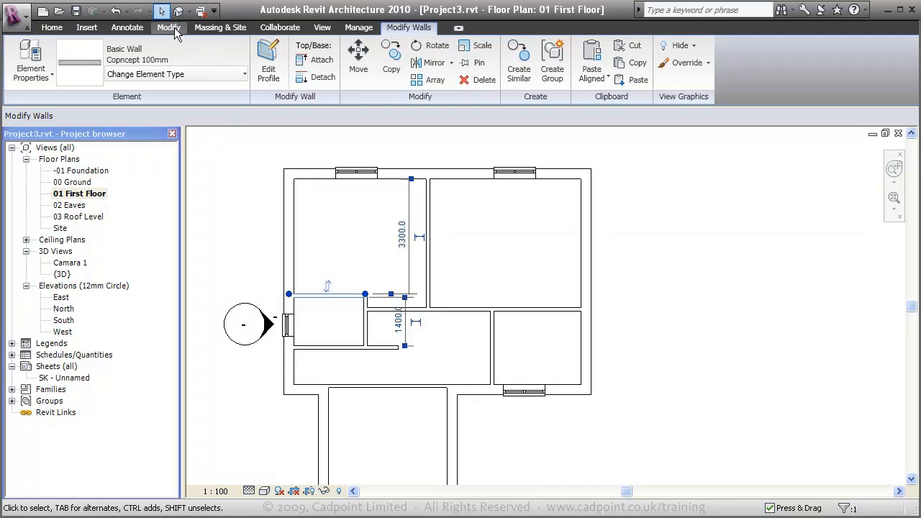
pyautogui.click(482, 339)
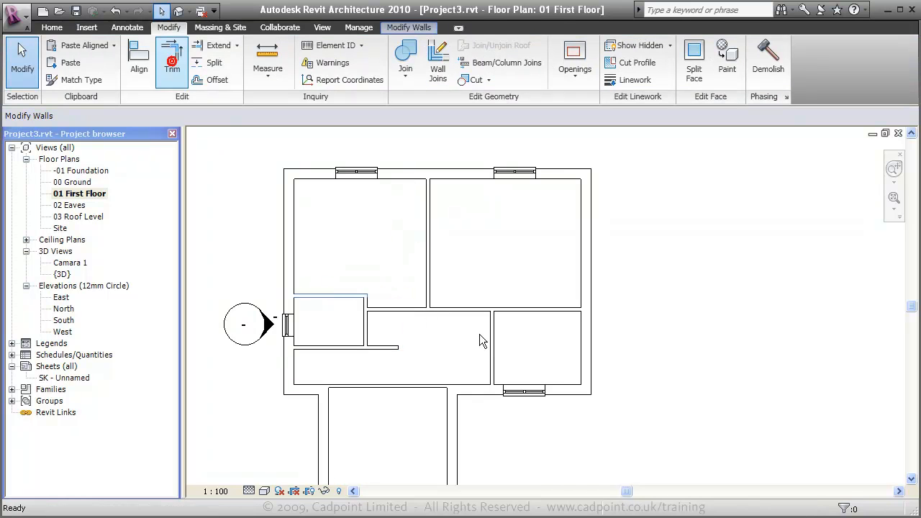
pyautogui.click(171, 57)
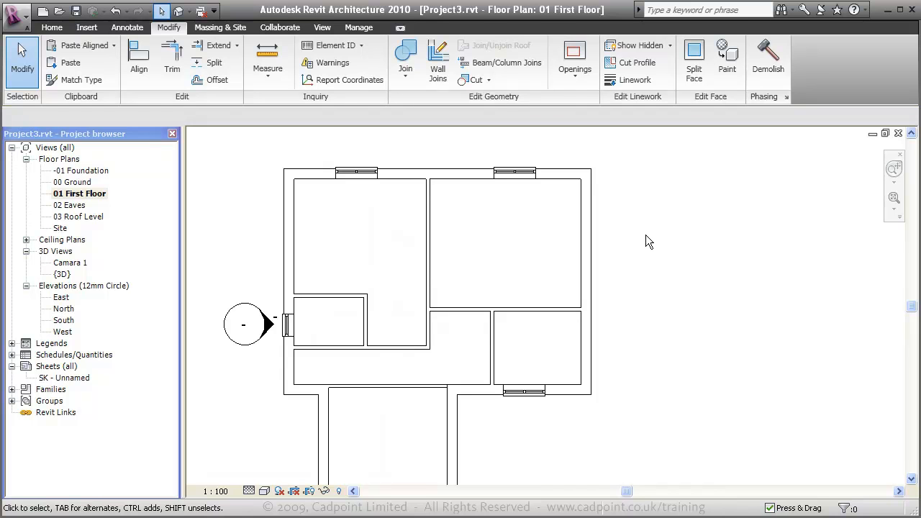
pyautogui.click(515, 172)
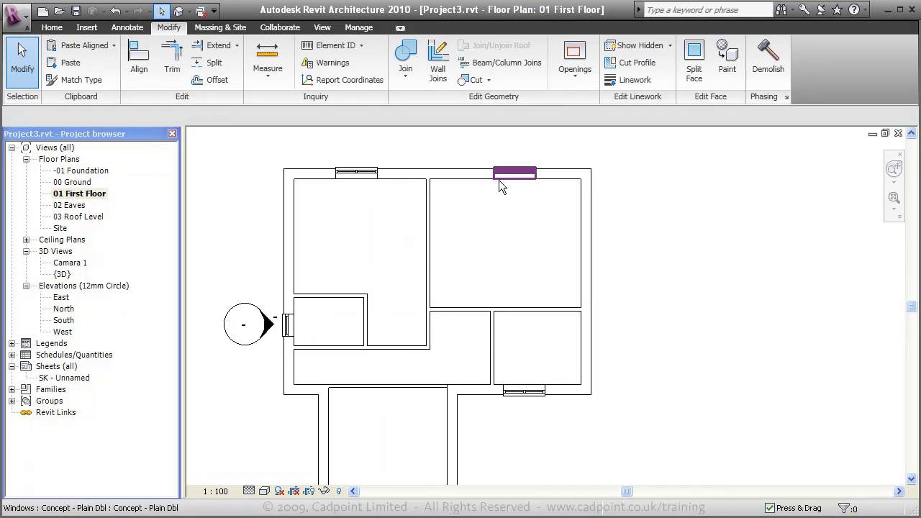
# Step: Place internal doors on the partition walls so each first-floor room opens onto the landing
pyautogui.click(52, 27)
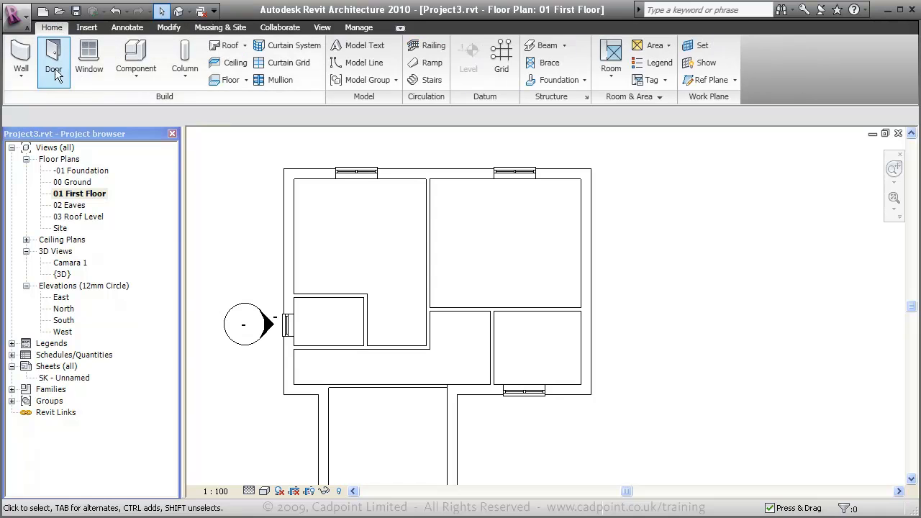
pyautogui.click(54, 58)
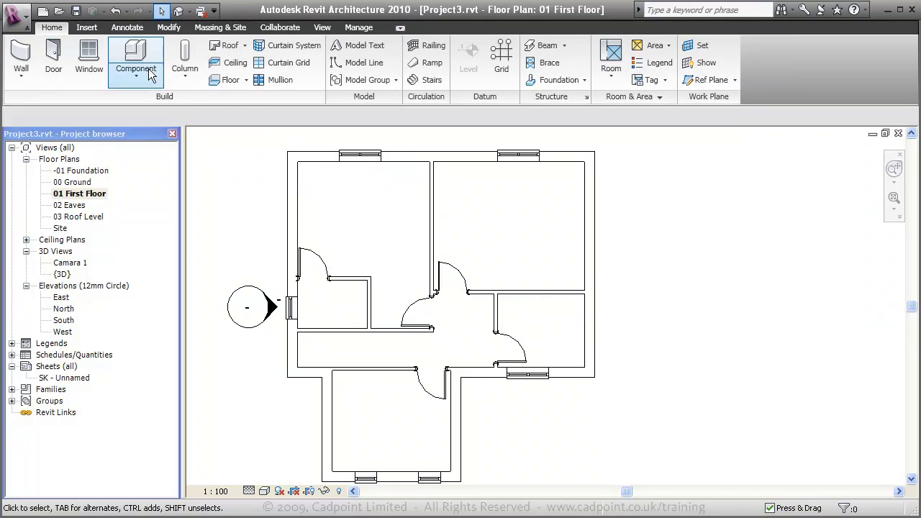
pyautogui.moveTo(248, 126)
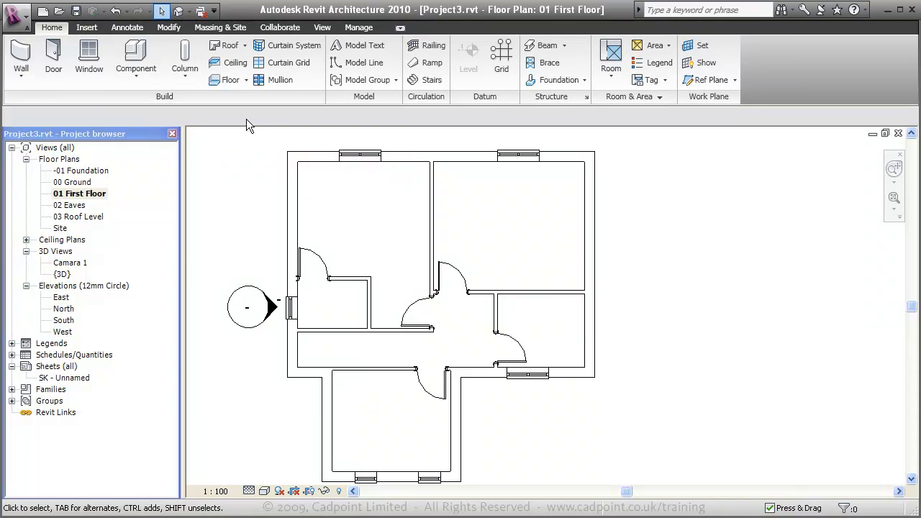
# Step: Create a Timber Suspended Floor bounded by the outer walls and let it join the overlapping wall geometry
pyautogui.click(227, 80)
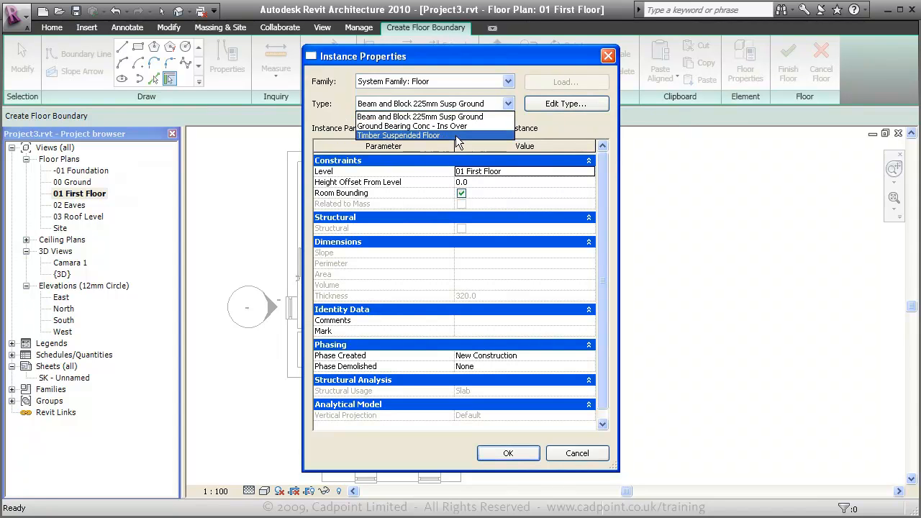
pyautogui.click(398, 135)
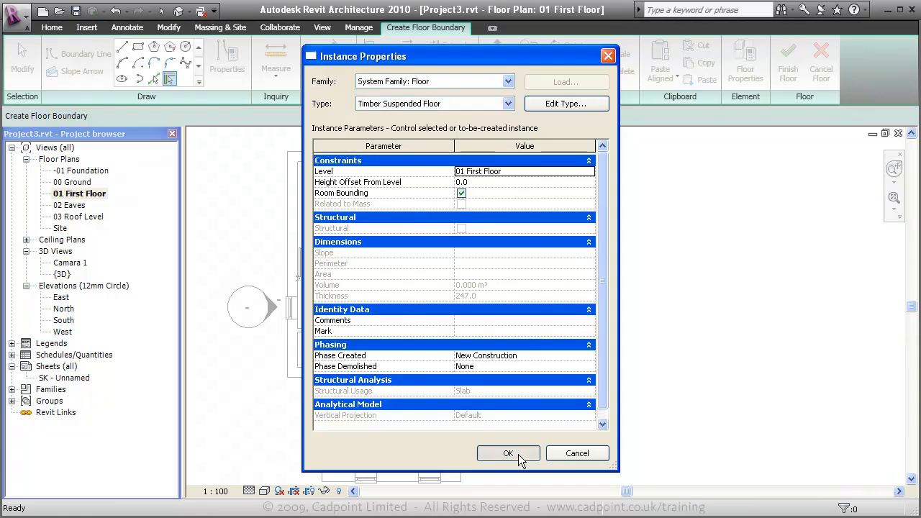
pyautogui.click(508, 453)
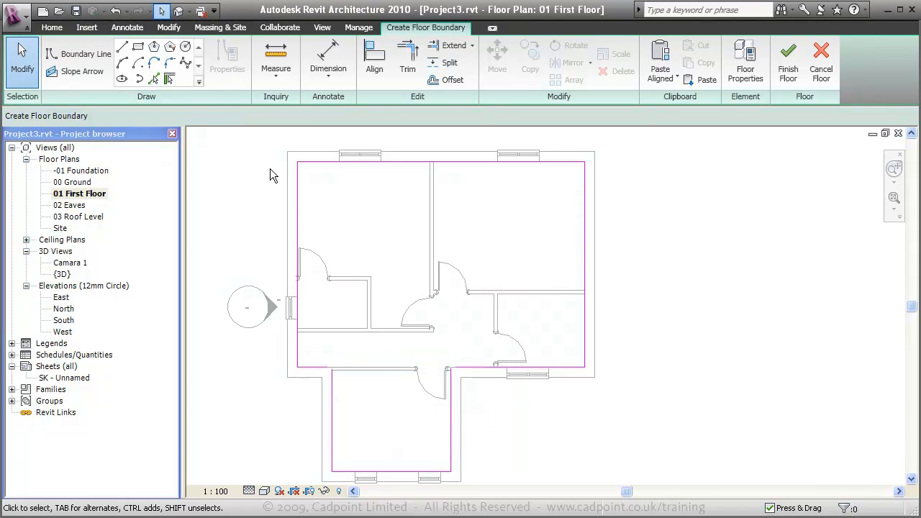
pyautogui.click(407, 58)
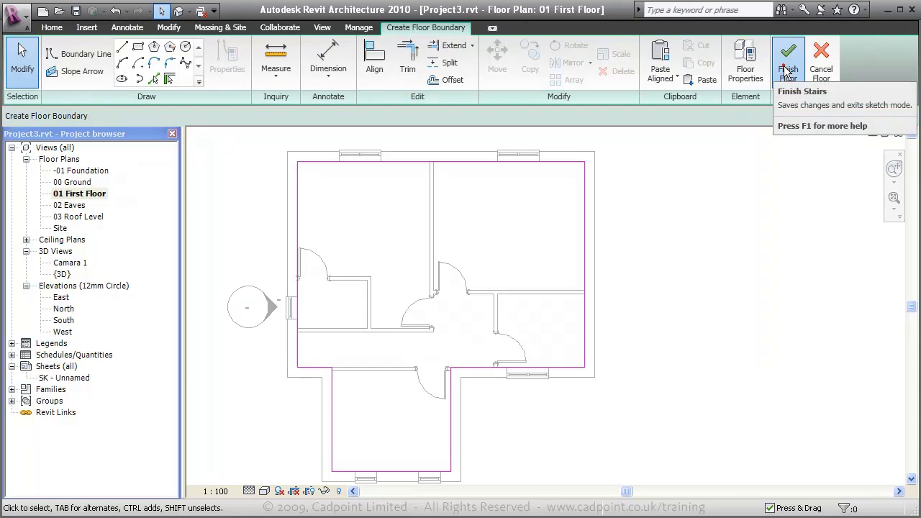
pyautogui.click(788, 61)
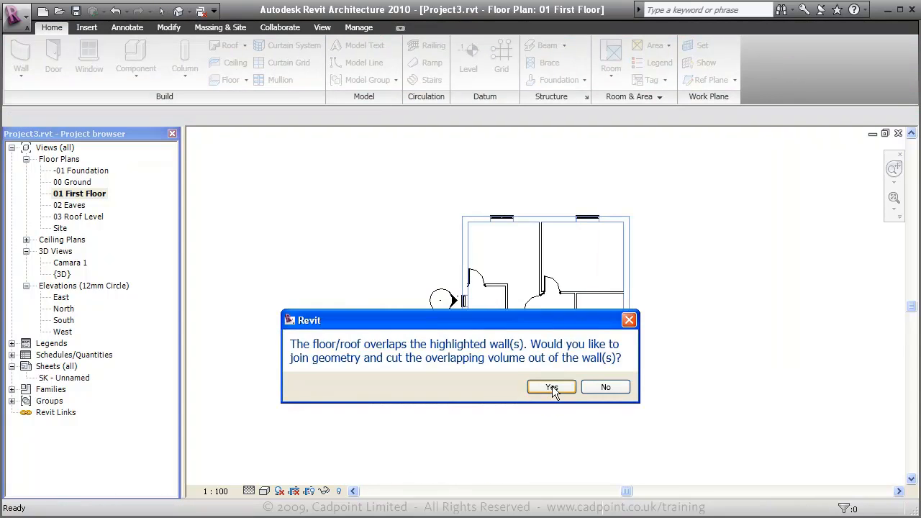
pyautogui.click(551, 387)
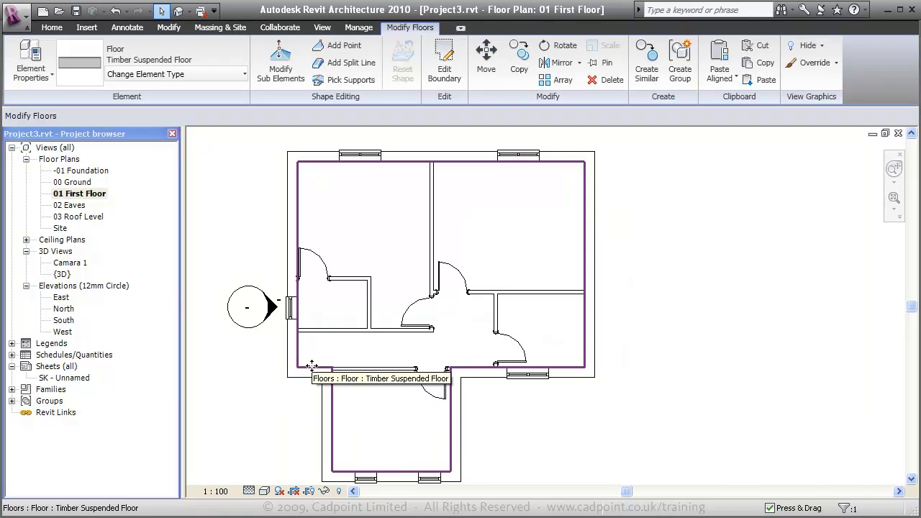
# Step: Paste the floor aligned into 00 Ground and change it to Beam and Block 225mm Susp Ground
pyautogui.click(630, 324)
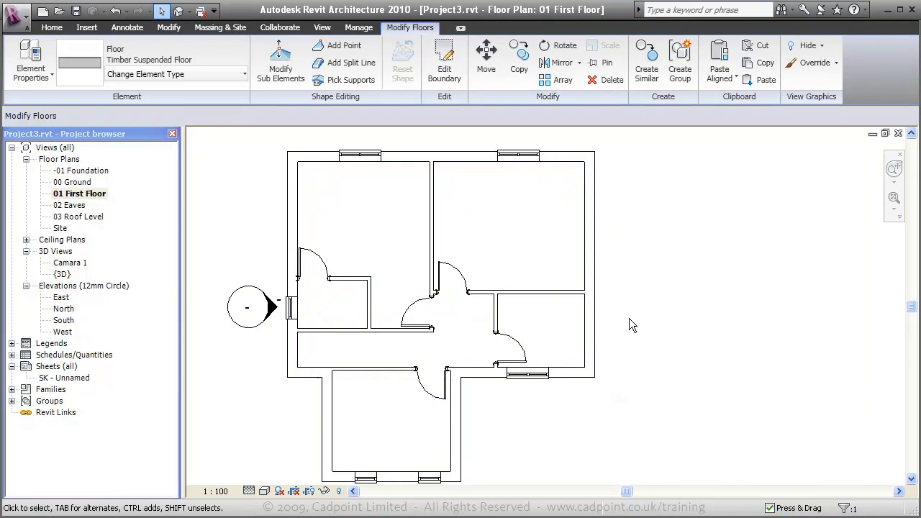
pyautogui.click(417, 317)
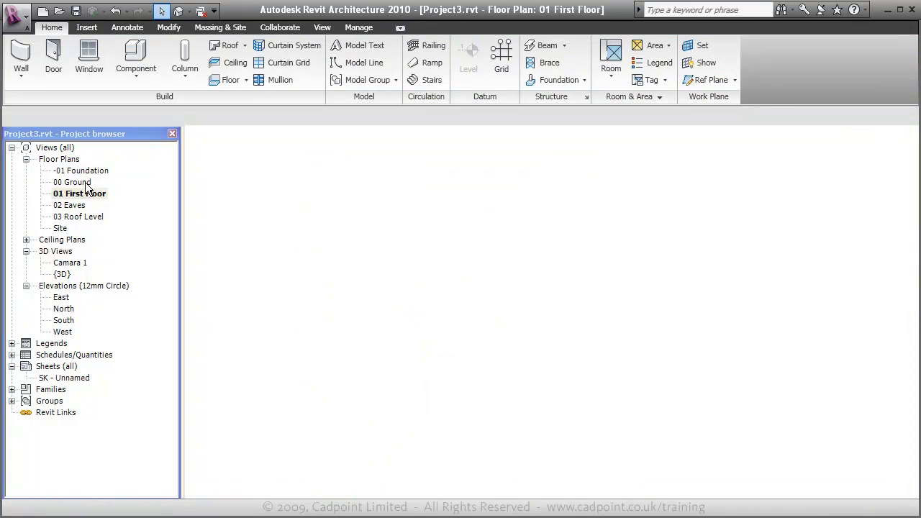
pyautogui.doubleClick(73, 181)
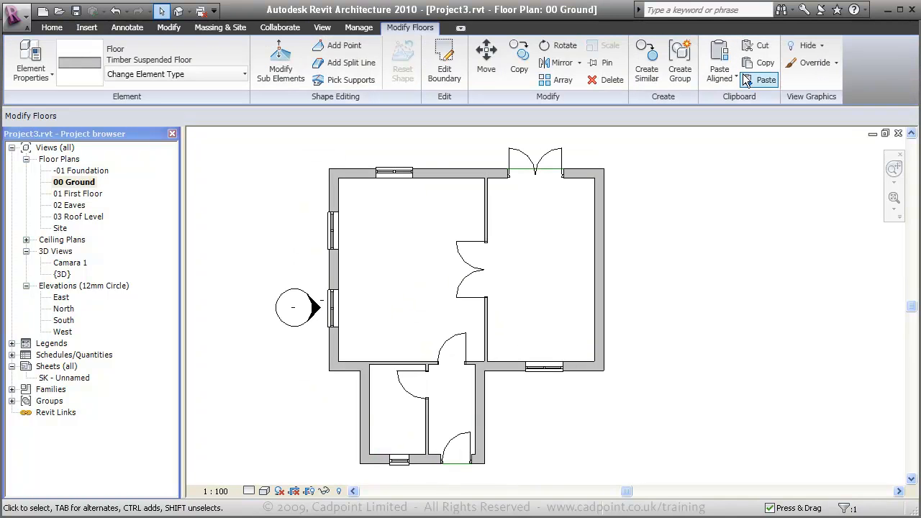
pyautogui.click(719, 61)
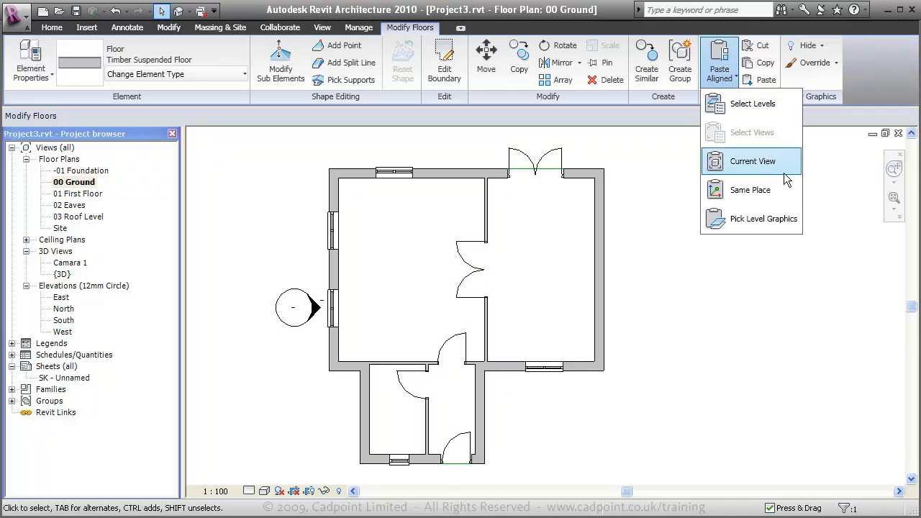
pyautogui.click(679, 430)
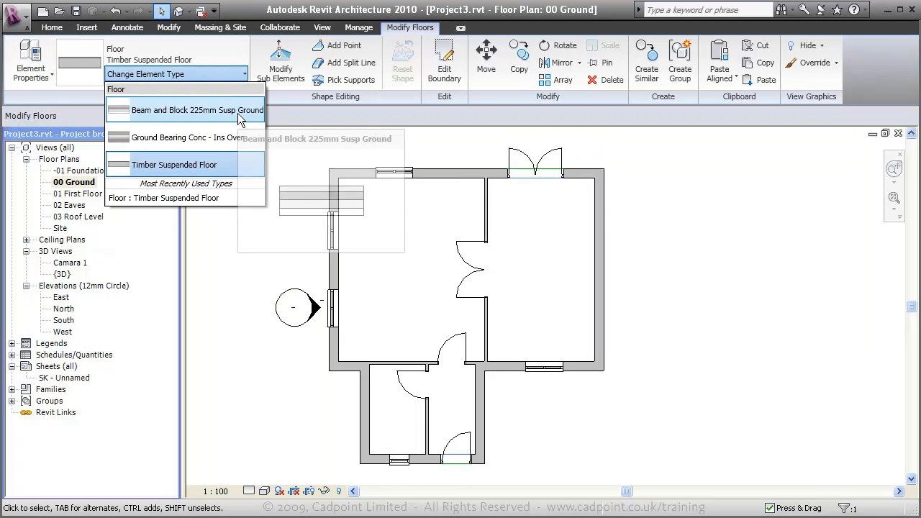
pyautogui.click(52, 27)
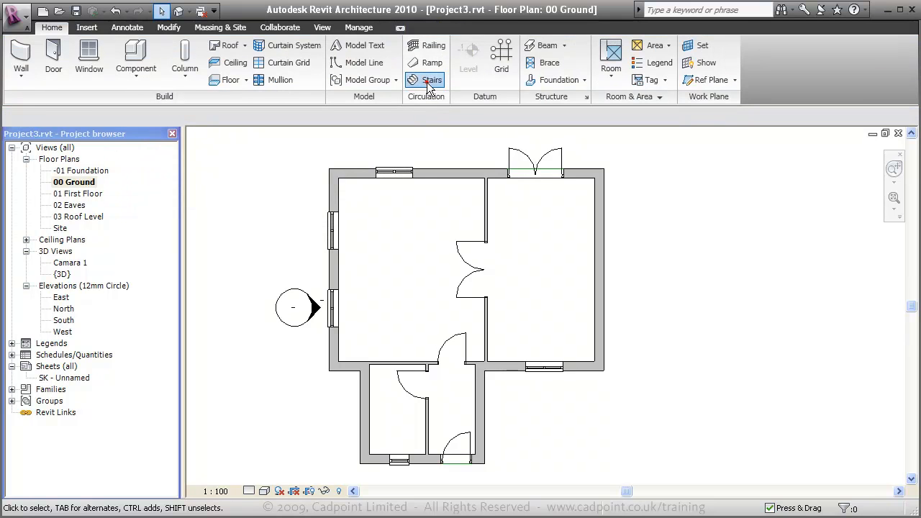
# Step: Sketch a straight ten-riser stair run in the ground-floor hall and show its editable dimensions
pyautogui.click(432, 81)
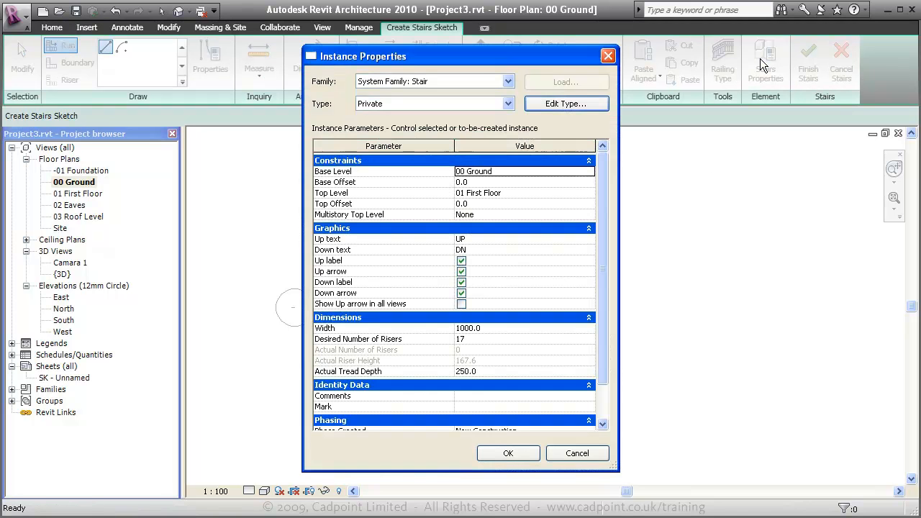
pyautogui.click(506, 103)
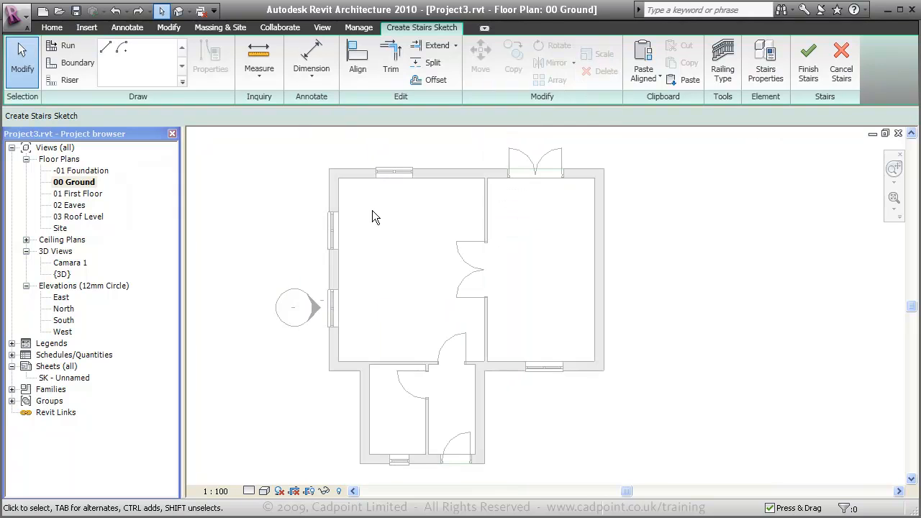
pyautogui.click(61, 45)
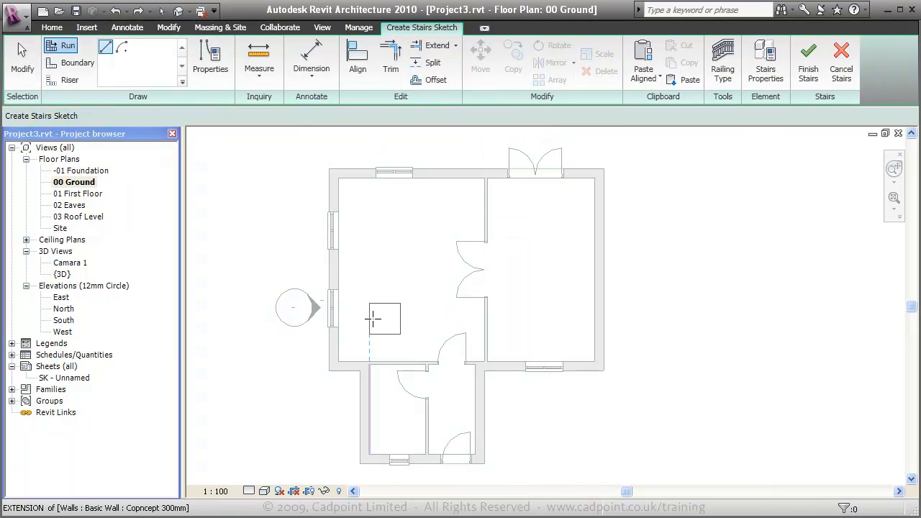
pyautogui.click(424, 320)
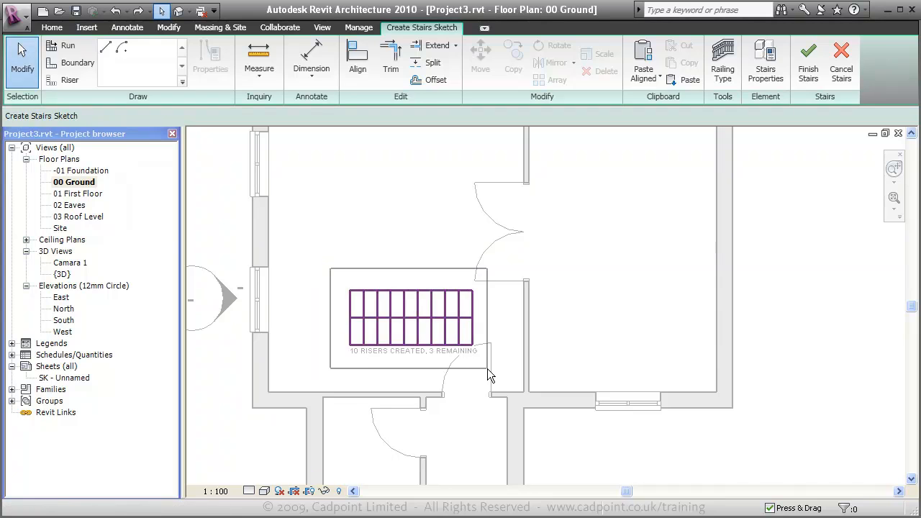
pyautogui.click(410, 320)
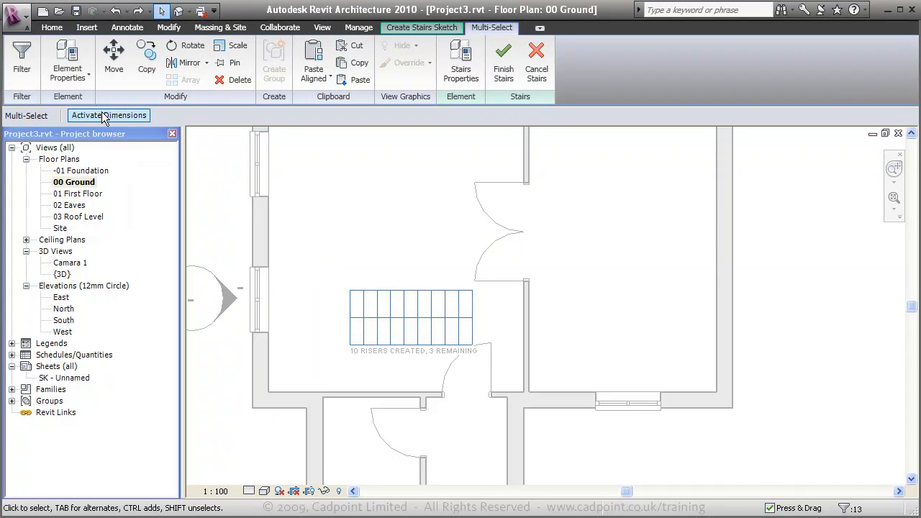
pyautogui.click(109, 115)
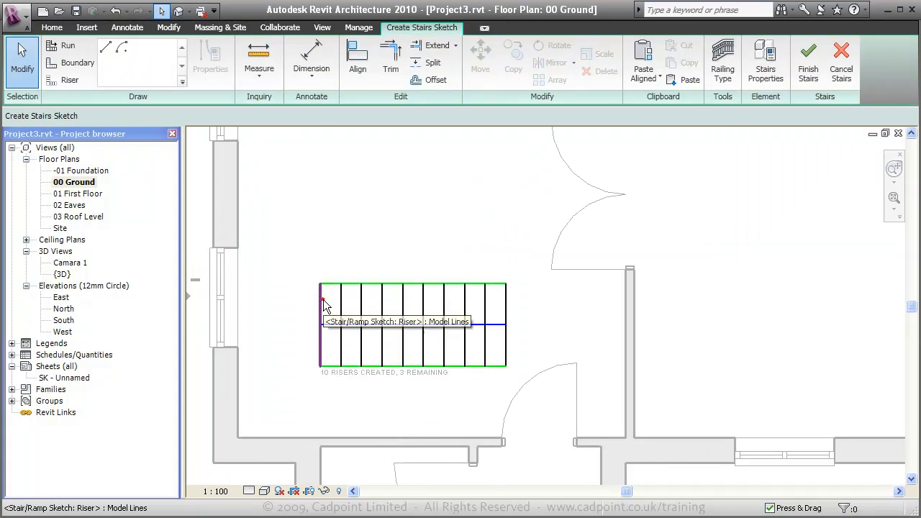
# Step: Rotate-copy the end riser twice by -35 degrees about the run's bottom corner to form two winders
pyautogui.click(323, 303)
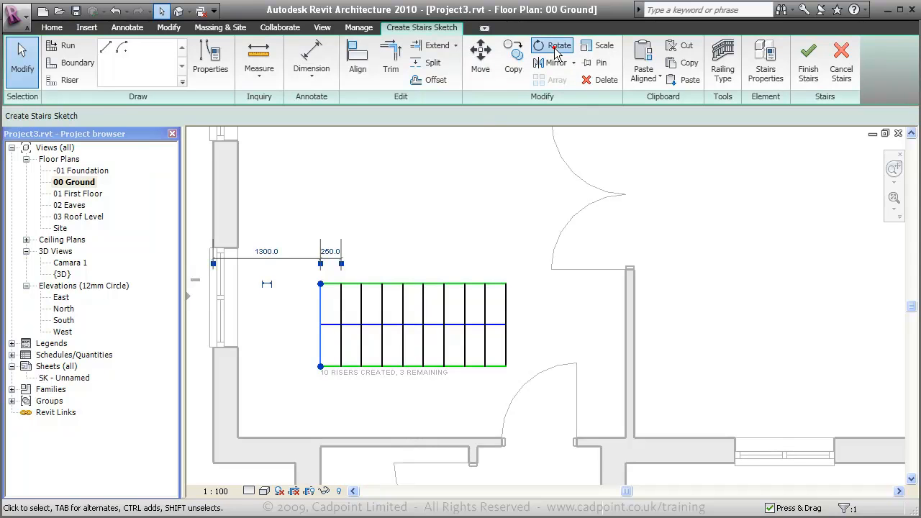
pyautogui.click(560, 44)
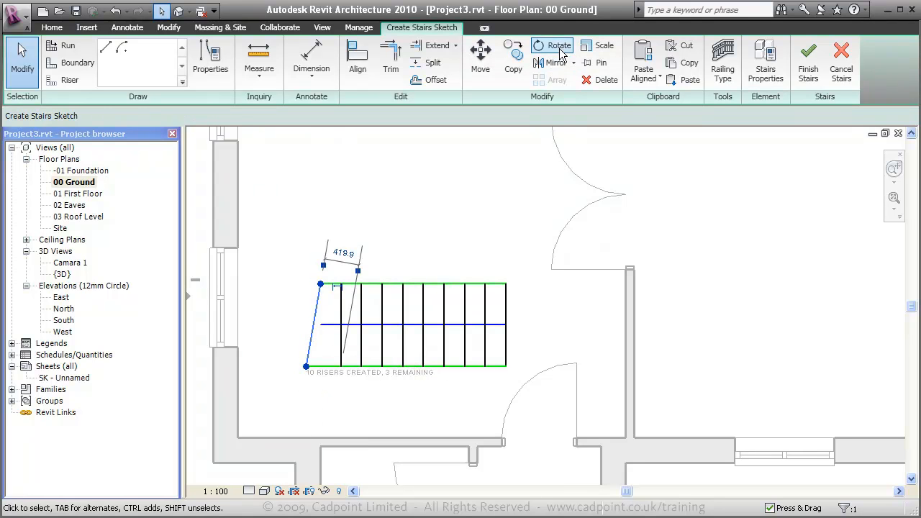
pyautogui.click(559, 44)
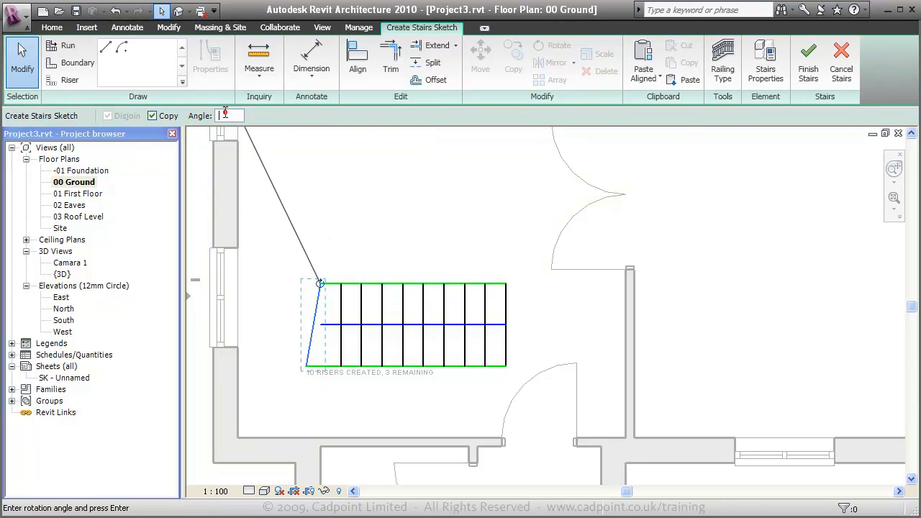
pyautogui.write('-35')
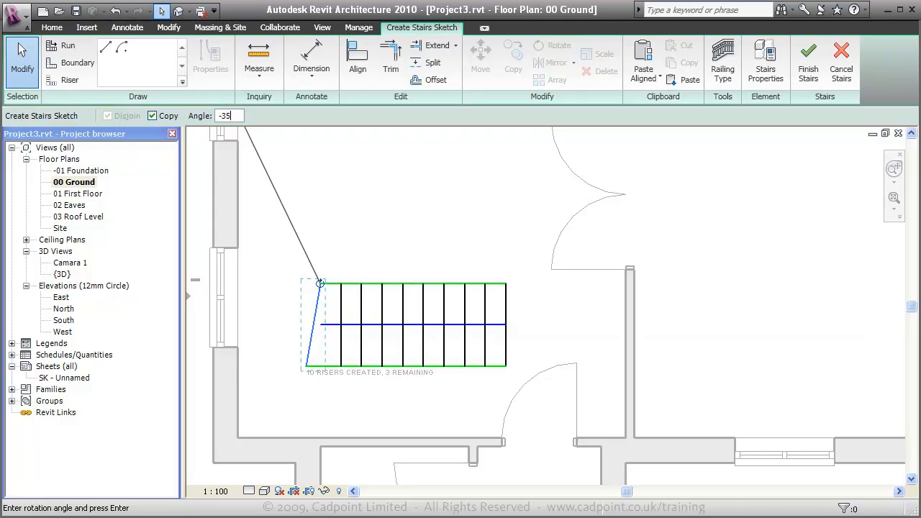
pyautogui.press('Return')
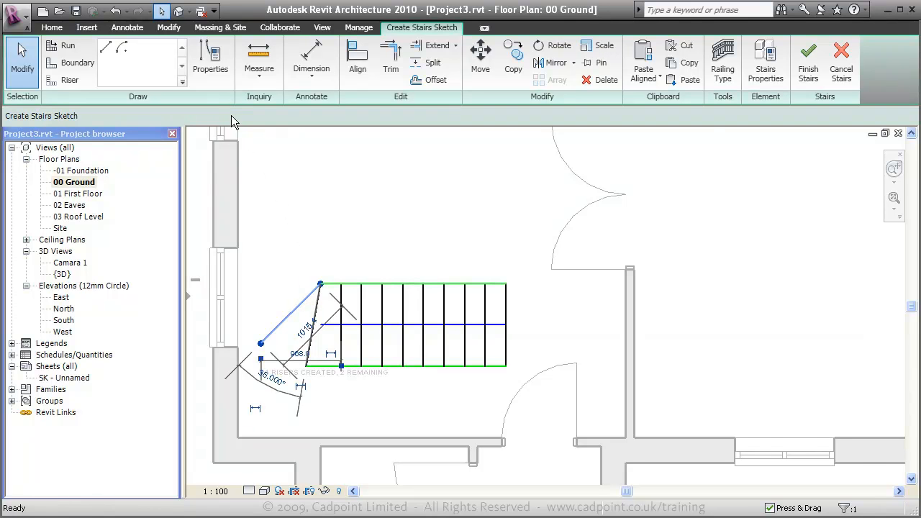
pyautogui.moveTo(560, 45)
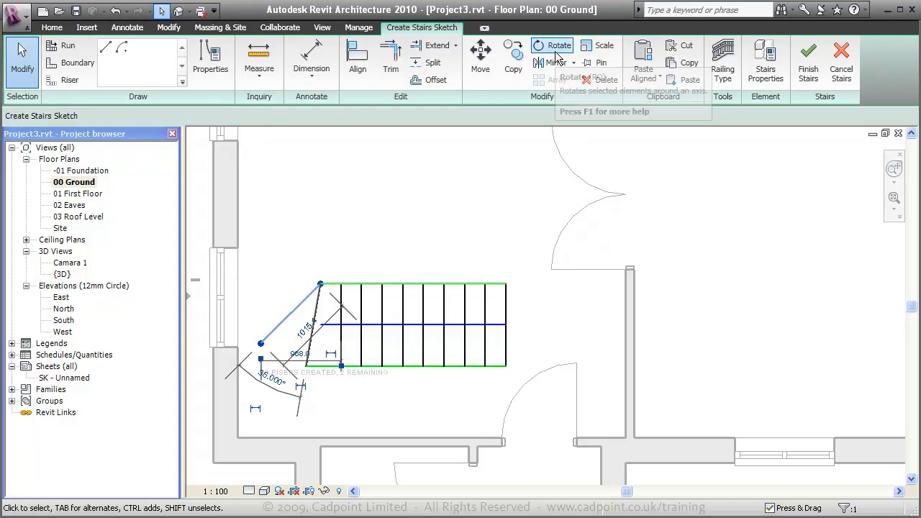
pyautogui.click(558, 44)
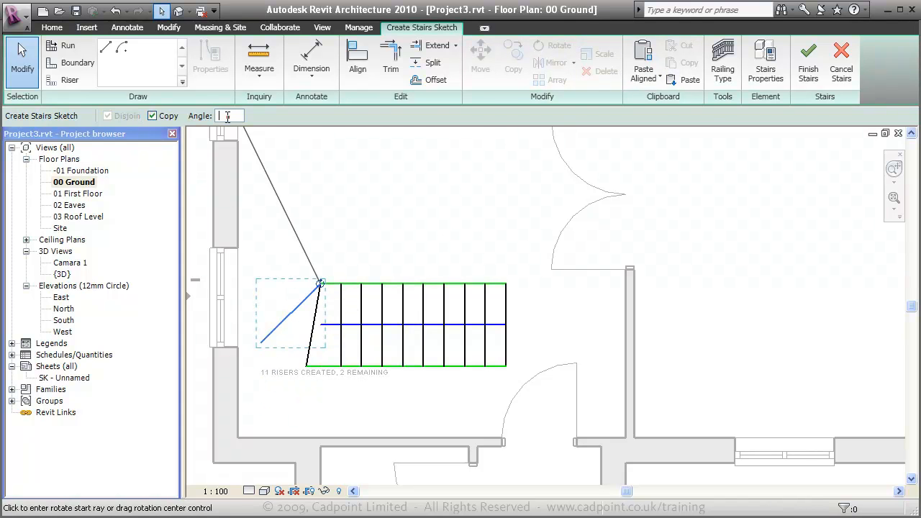
pyautogui.write('-35')
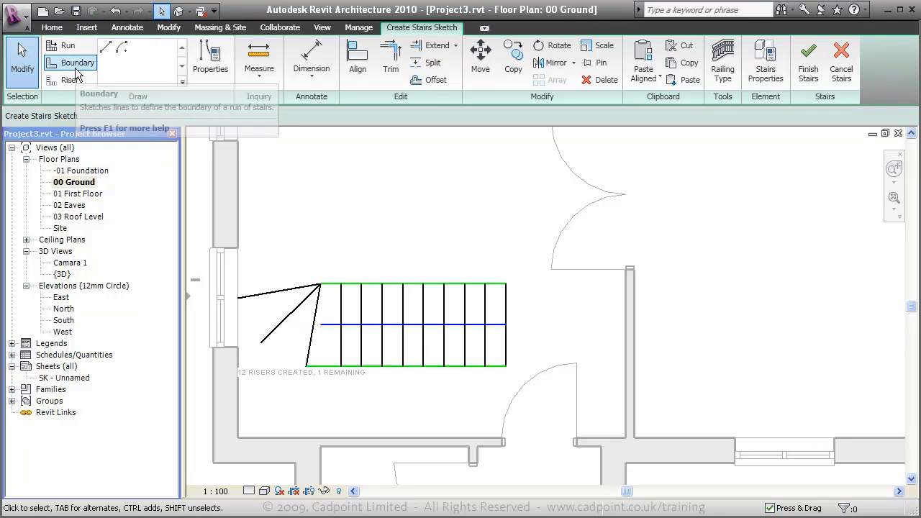
# Step: Draw boundary lines enclosing the winder corner so 13 risers are created with 0 remaining
pyautogui.click(69, 63)
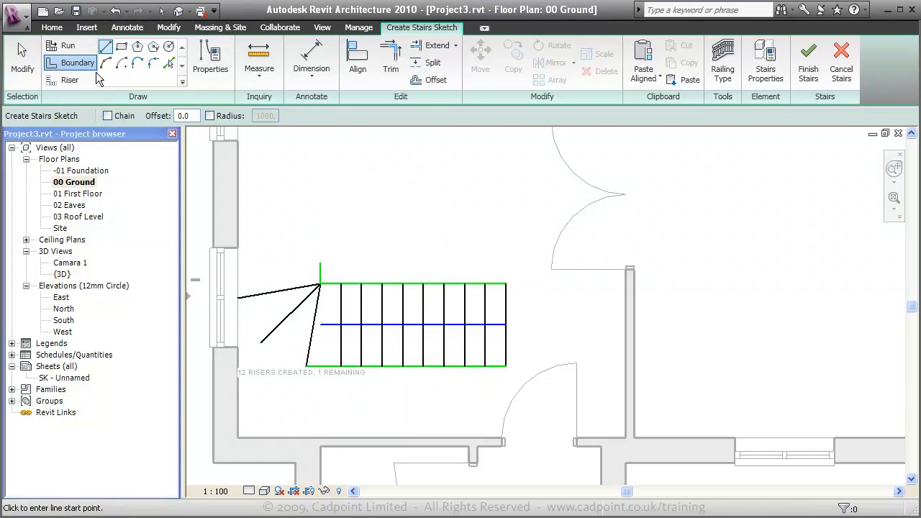
pyautogui.click(69, 81)
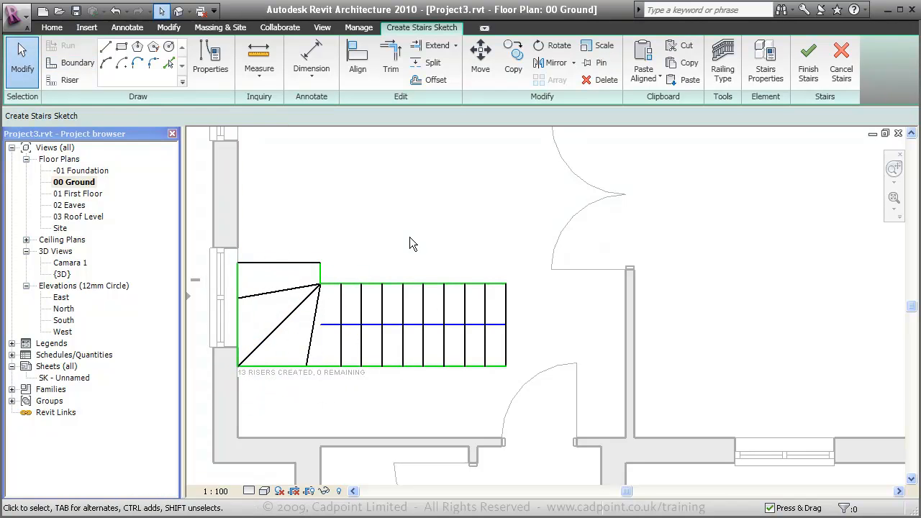
pyautogui.moveTo(283, 302)
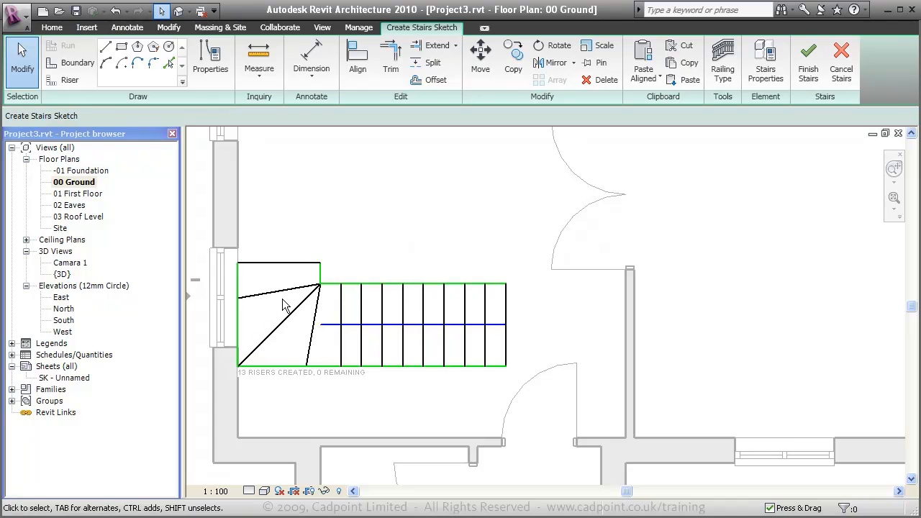
pyautogui.moveTo(626, 228)
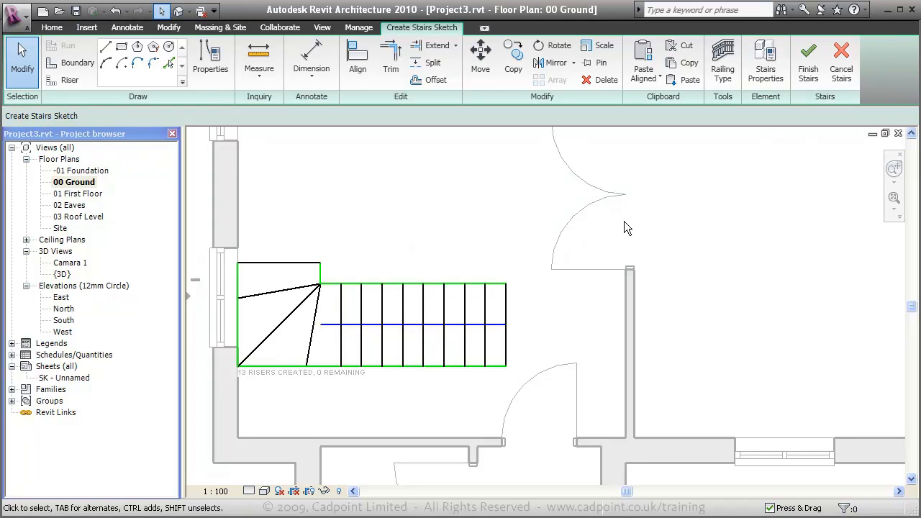
pyautogui.moveTo(530, 319)
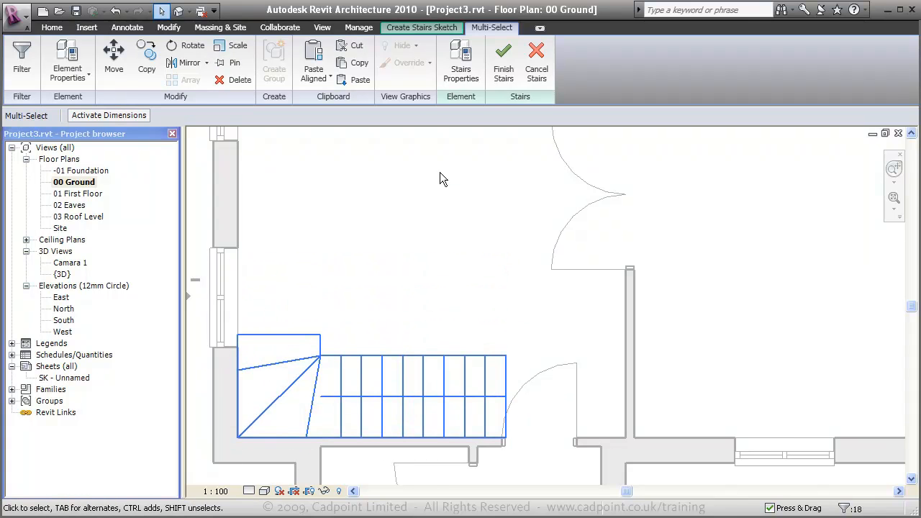
# Step: Set the railing to Residential Timber Newel and Spindles and finish the stairs, now labelled UP
pyautogui.click(503, 60)
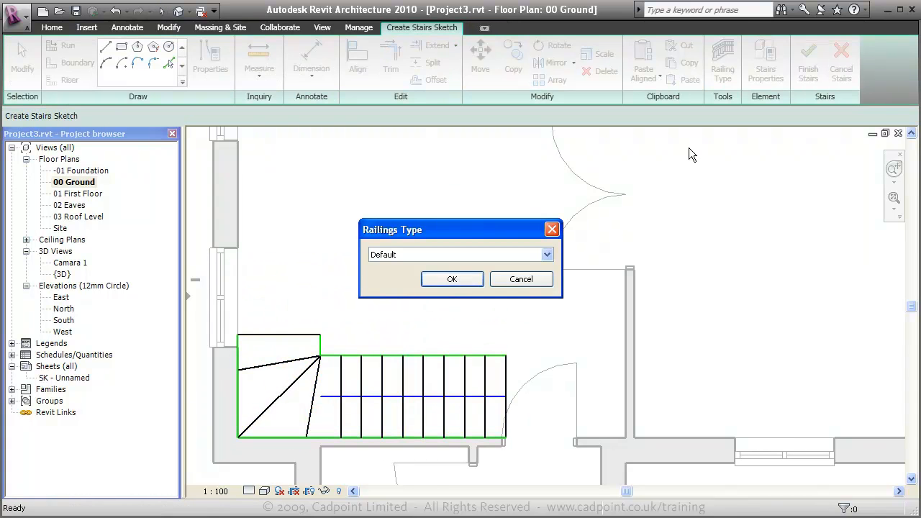
pyautogui.click(546, 253)
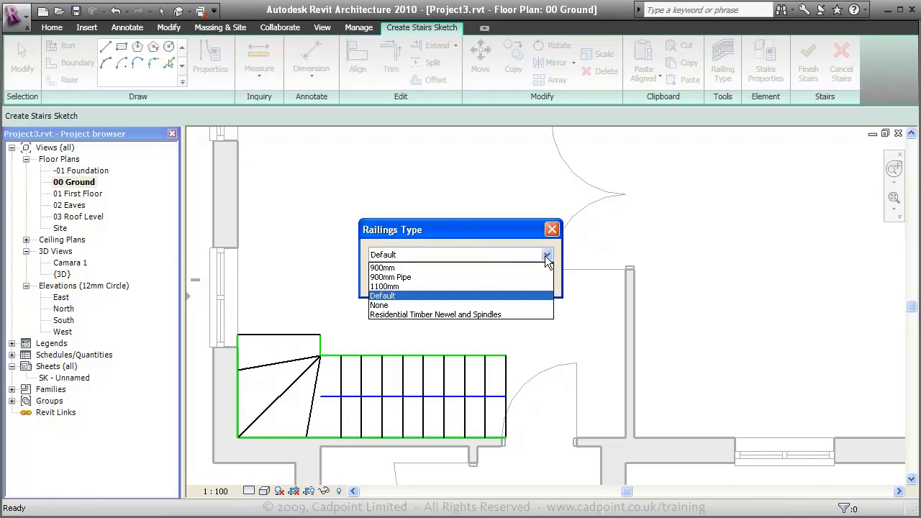
pyautogui.click(435, 314)
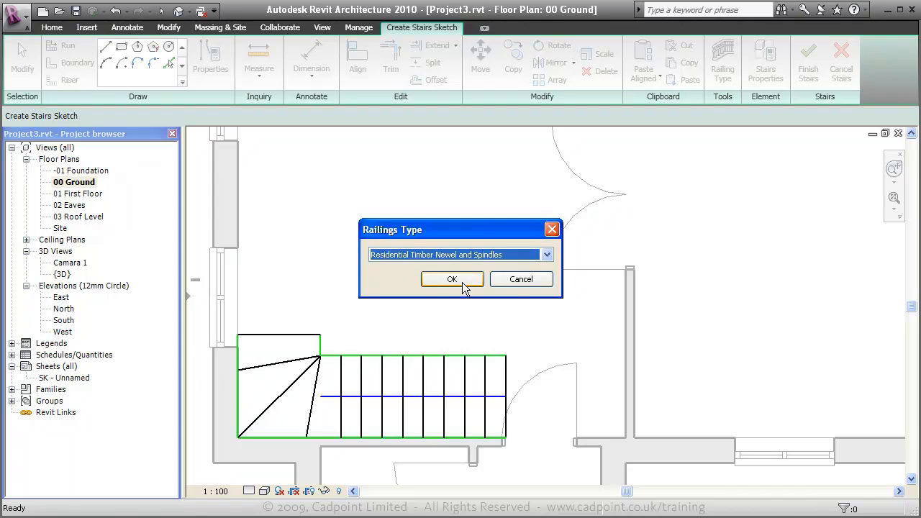
pyautogui.click(452, 279)
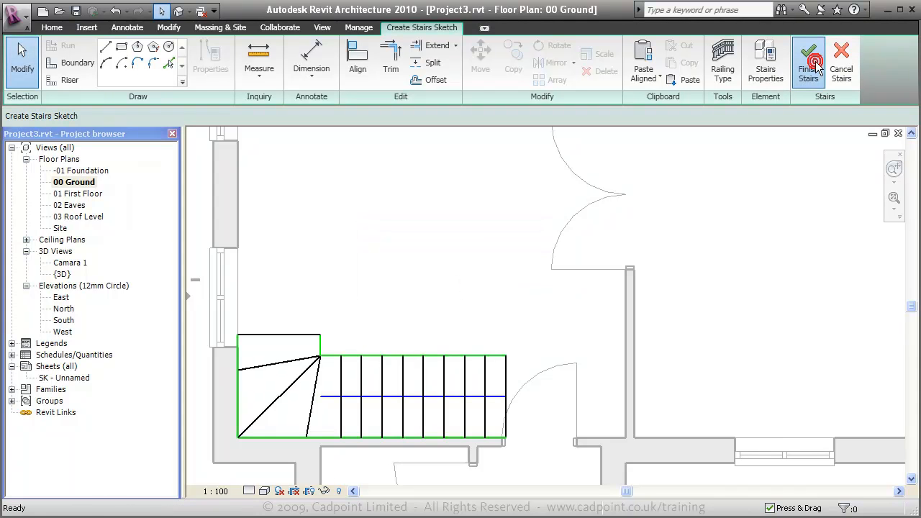
pyautogui.click(809, 61)
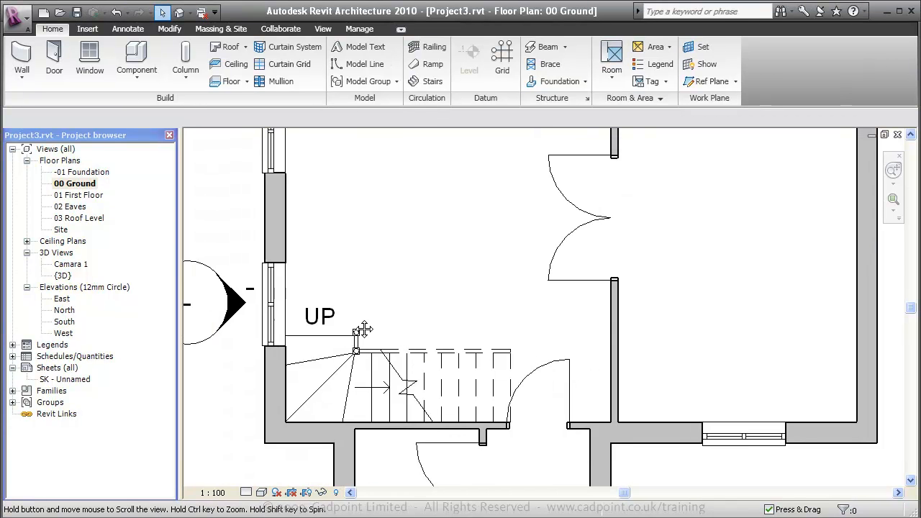
pyautogui.click(77, 196)
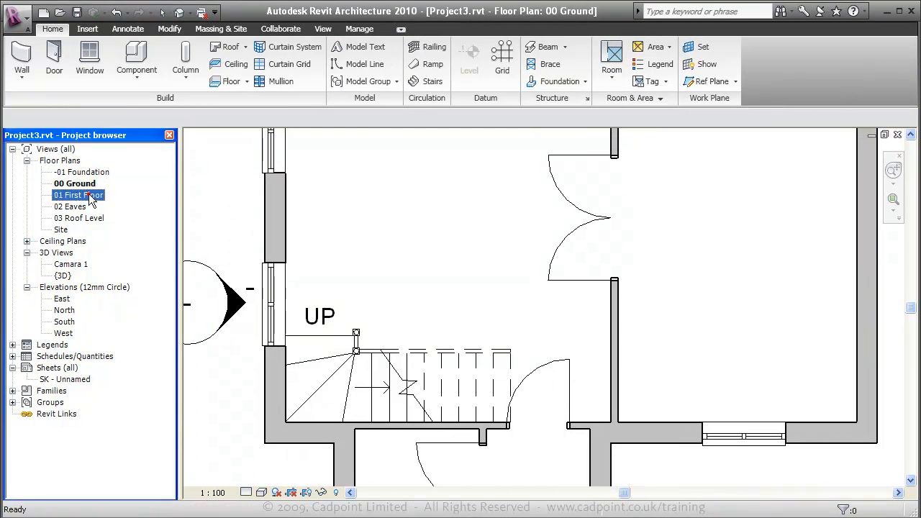
# Step: In 01 First Floor, select the timber slab and start editing its boundary
pyautogui.doubleClick(80, 196)
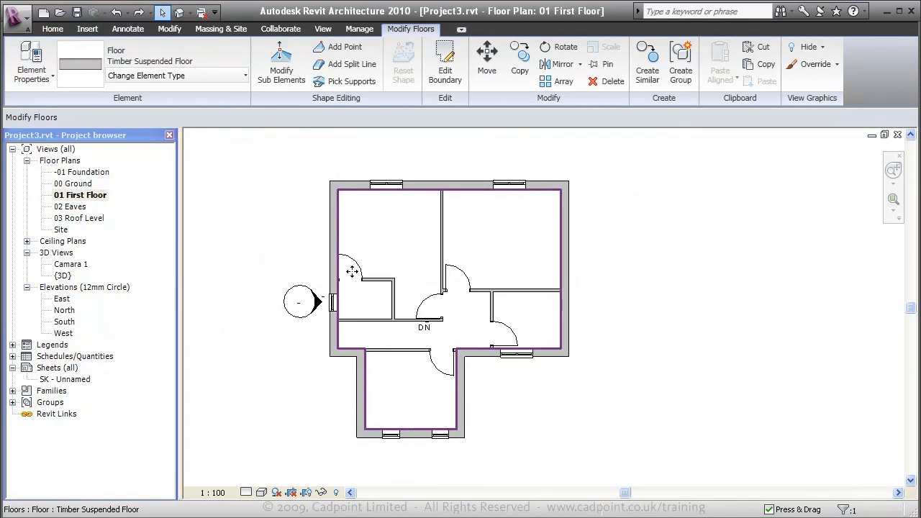
pyautogui.click(445, 63)
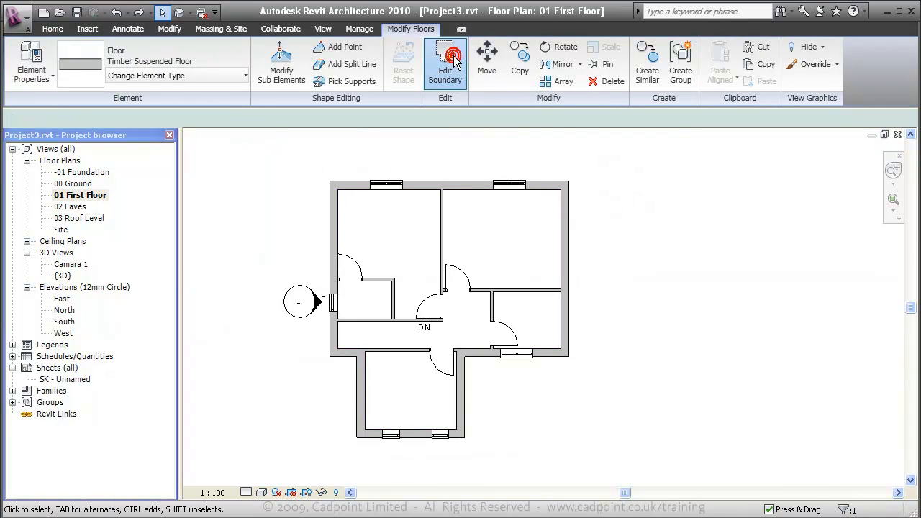
pyautogui.click(444, 63)
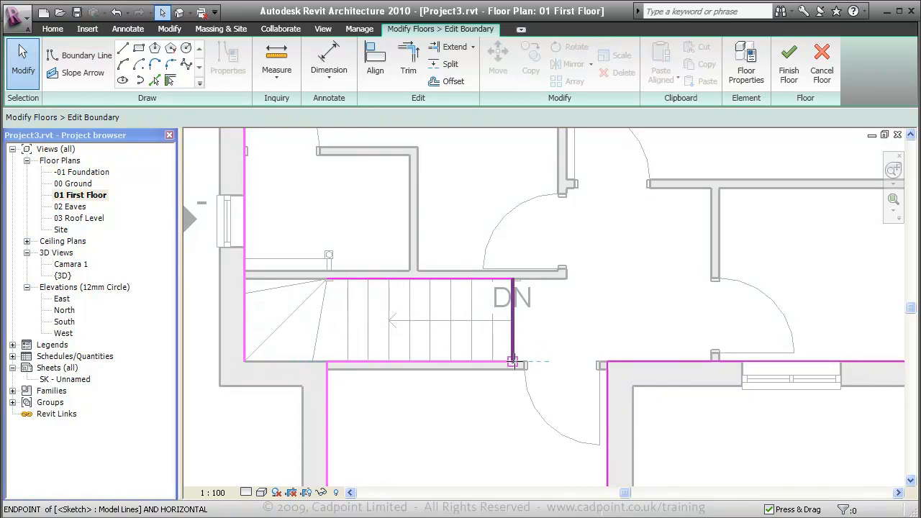
# Step: Draw and trim boundary lines around the stair and finish the floor with a stairwell opening marked DN
pyautogui.click(409, 58)
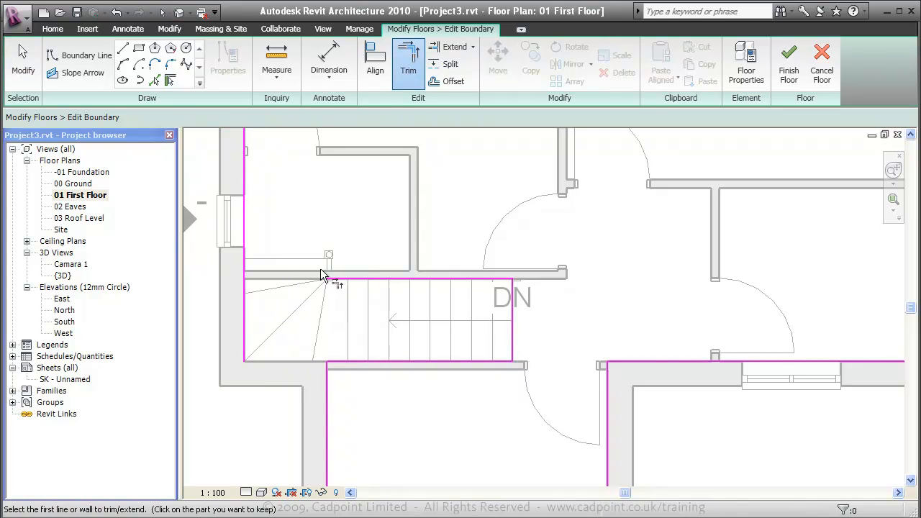
pyautogui.click(324, 277)
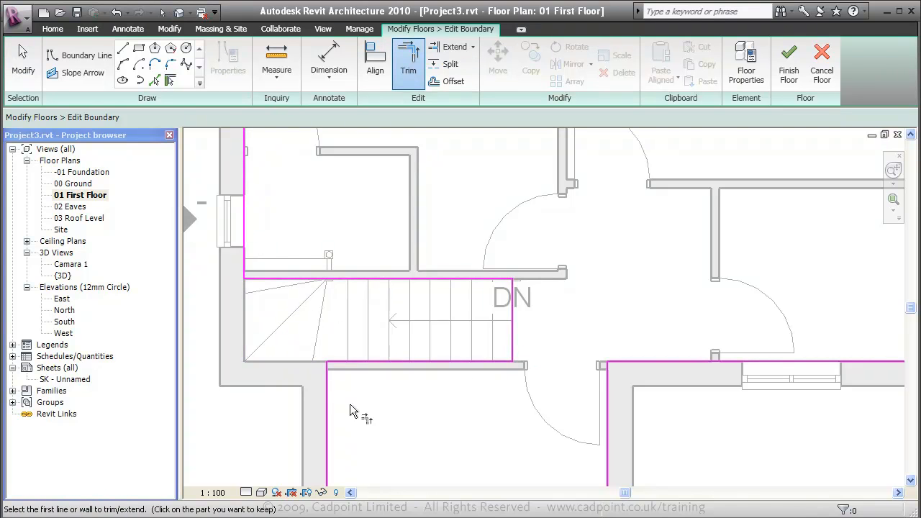
pyautogui.click(345, 360)
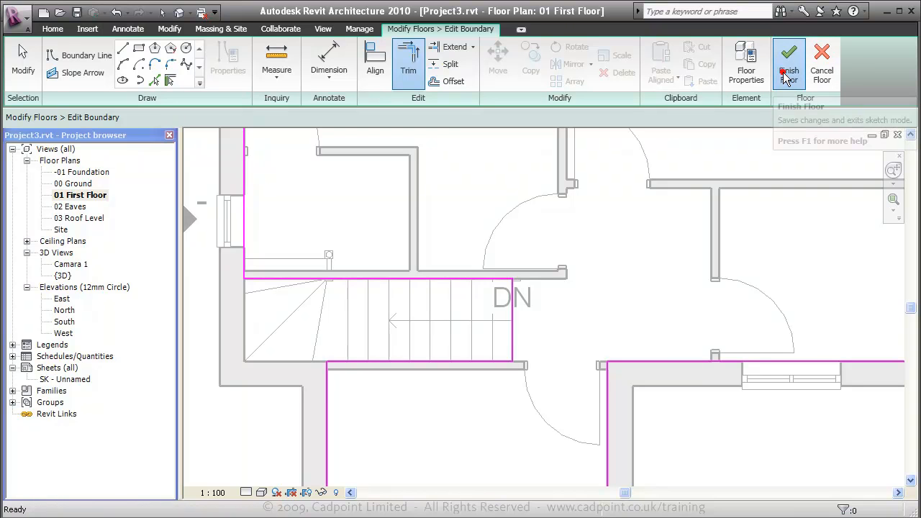
pyautogui.click(789, 61)
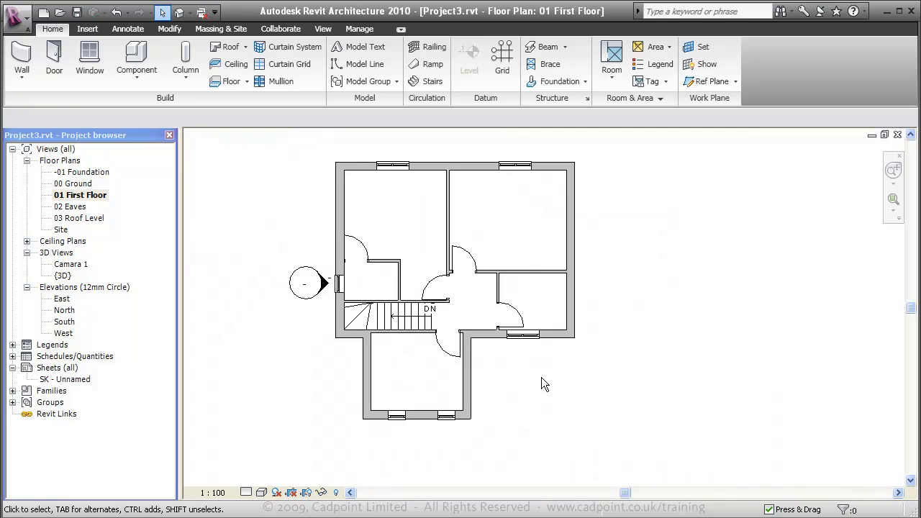
# Step: Return to the 00 Ground plan showing the finished staircase marked UP
pyautogui.click(72, 185)
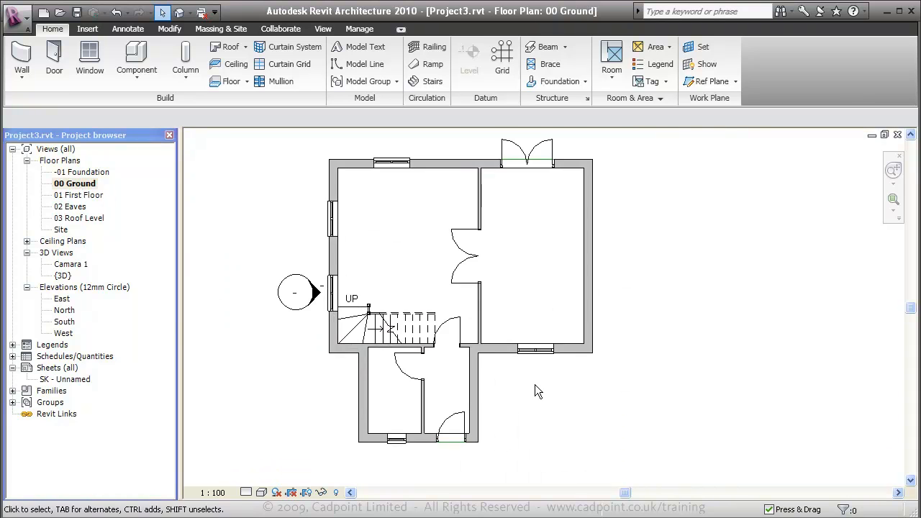
pyautogui.moveTo(536, 388)
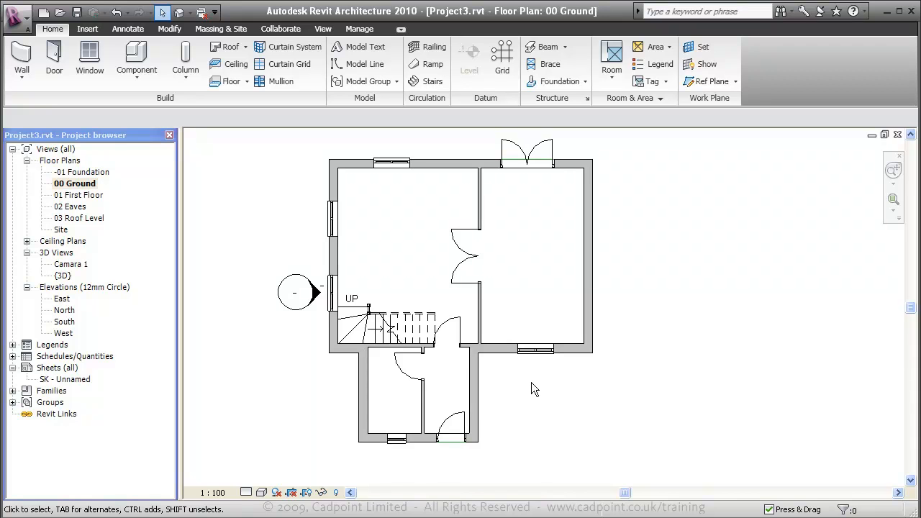